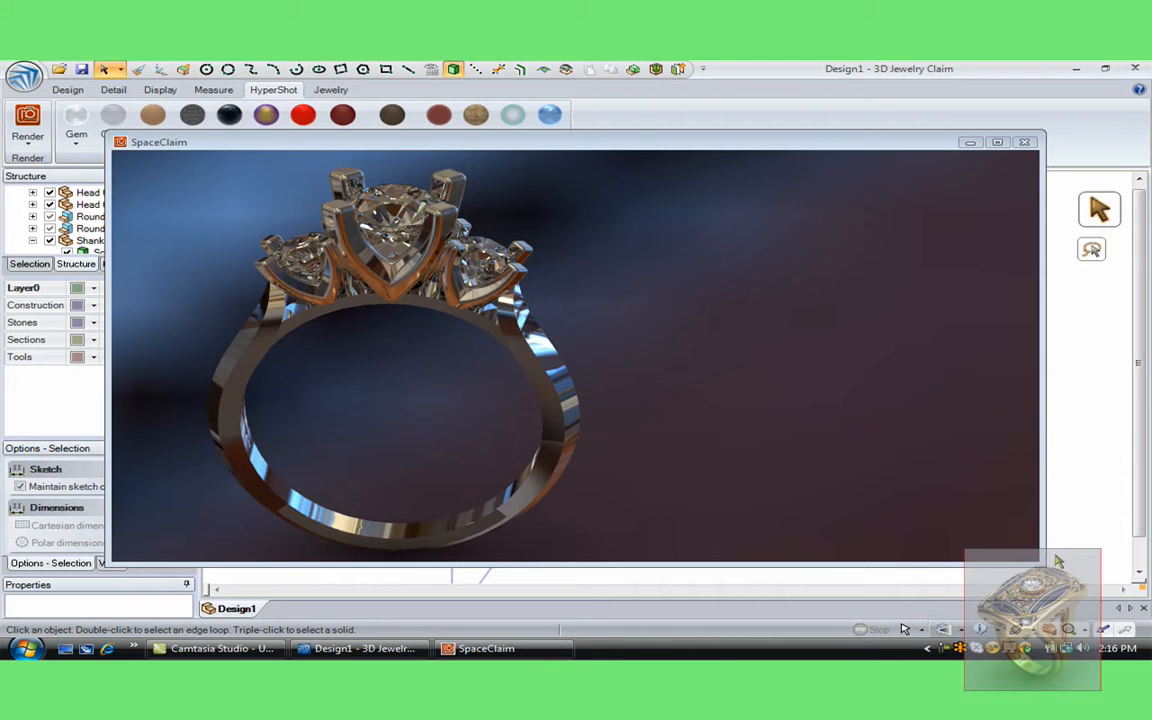
mouse_move(1050, 552)
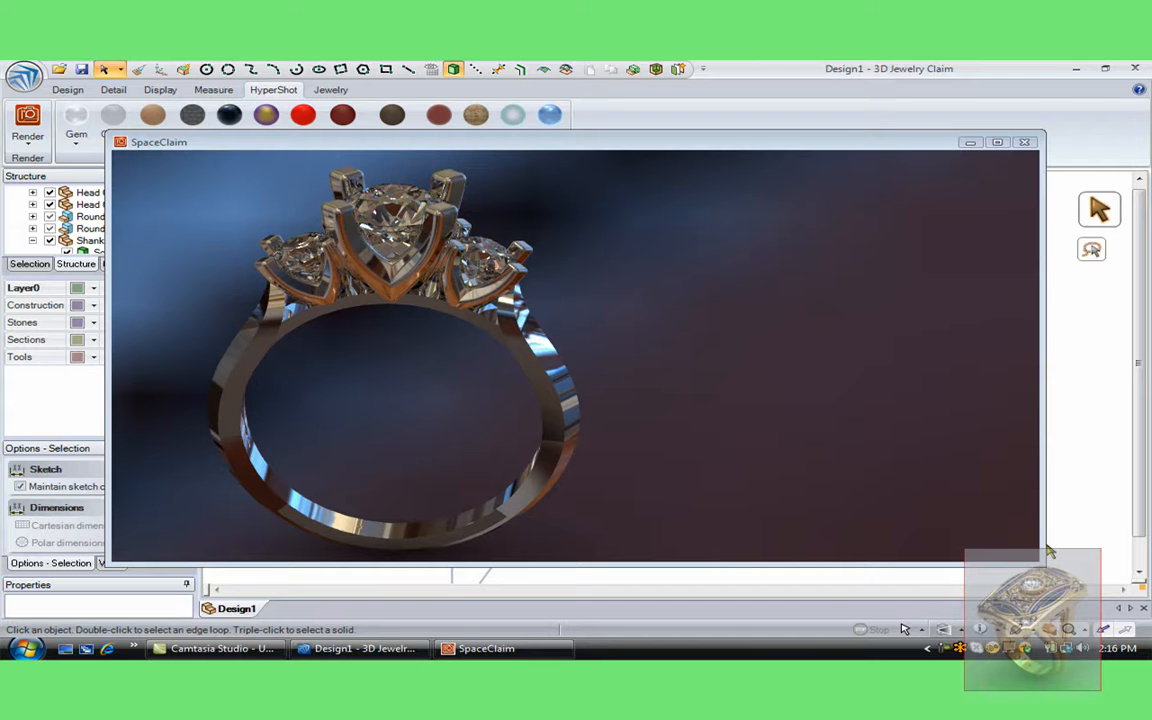
mouse_move(460, 270)
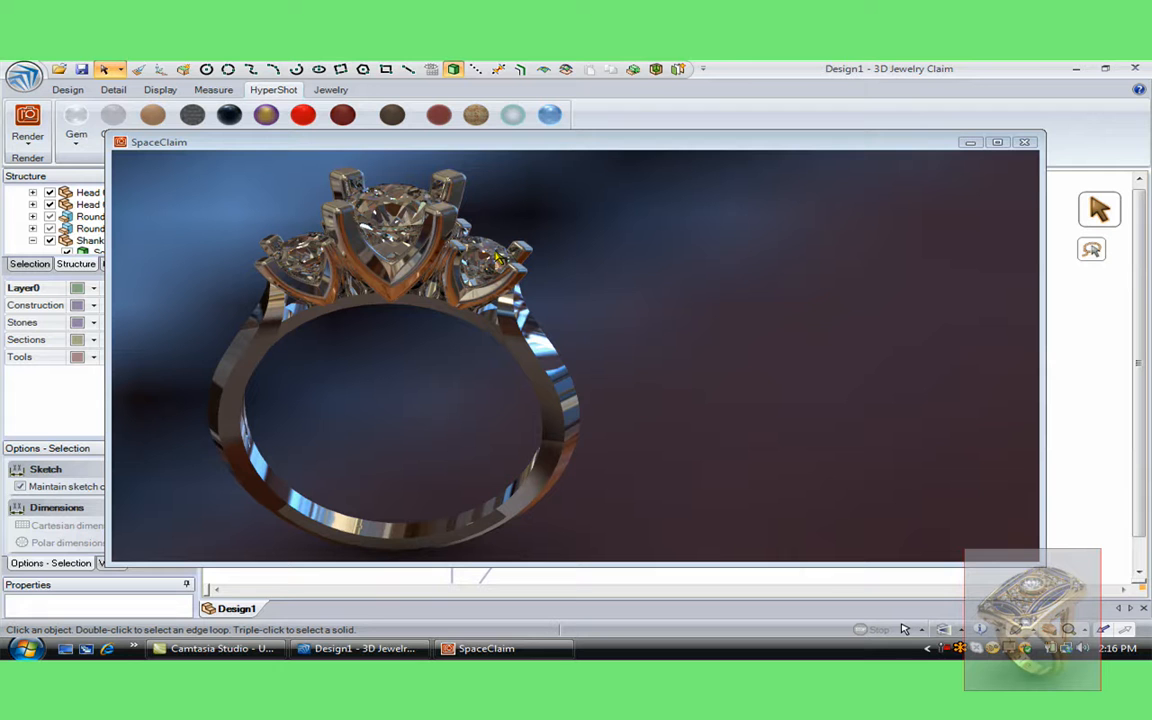
mouse_move(828, 188)
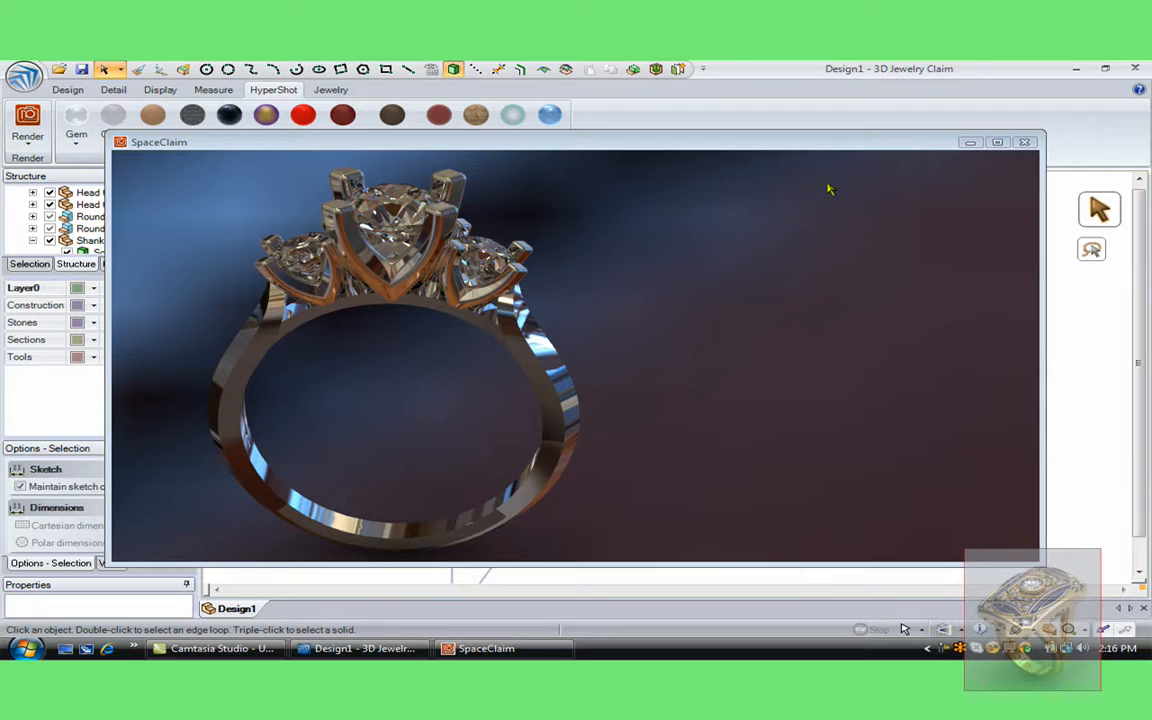
End the HyperShot rendering session of the three-stone ring
click(1024, 144)
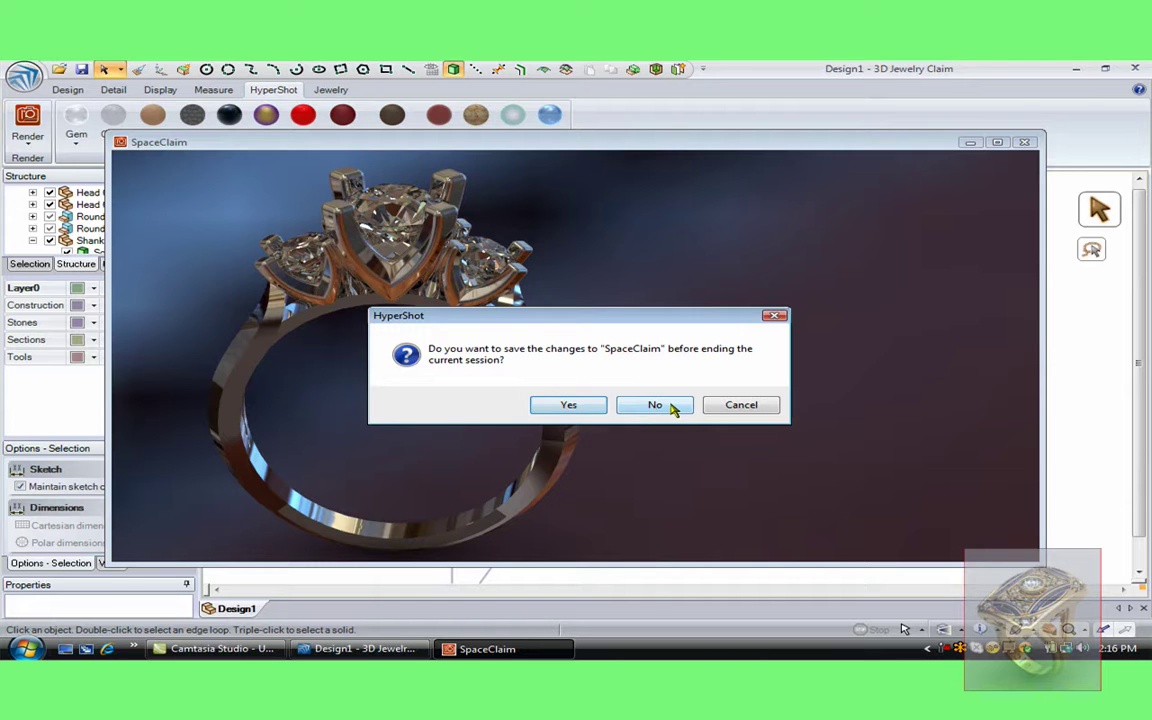
Discard the render changes and start an empty new design document
click(654, 404)
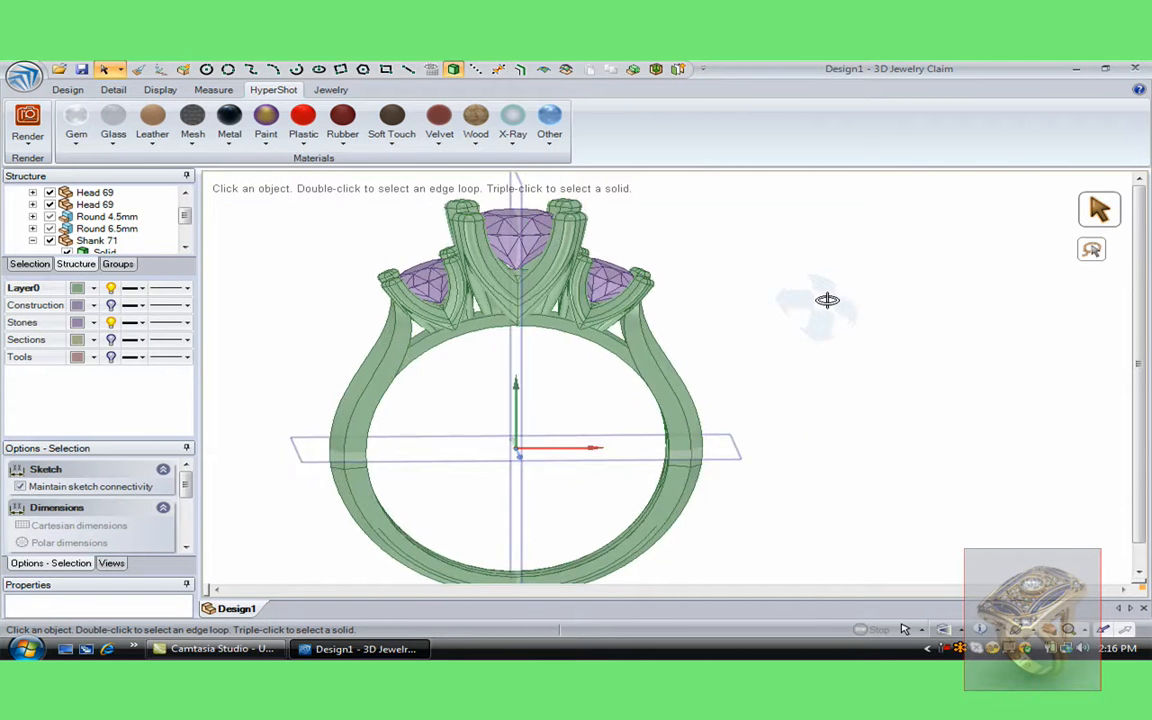
drag(828, 300, 844, 344)
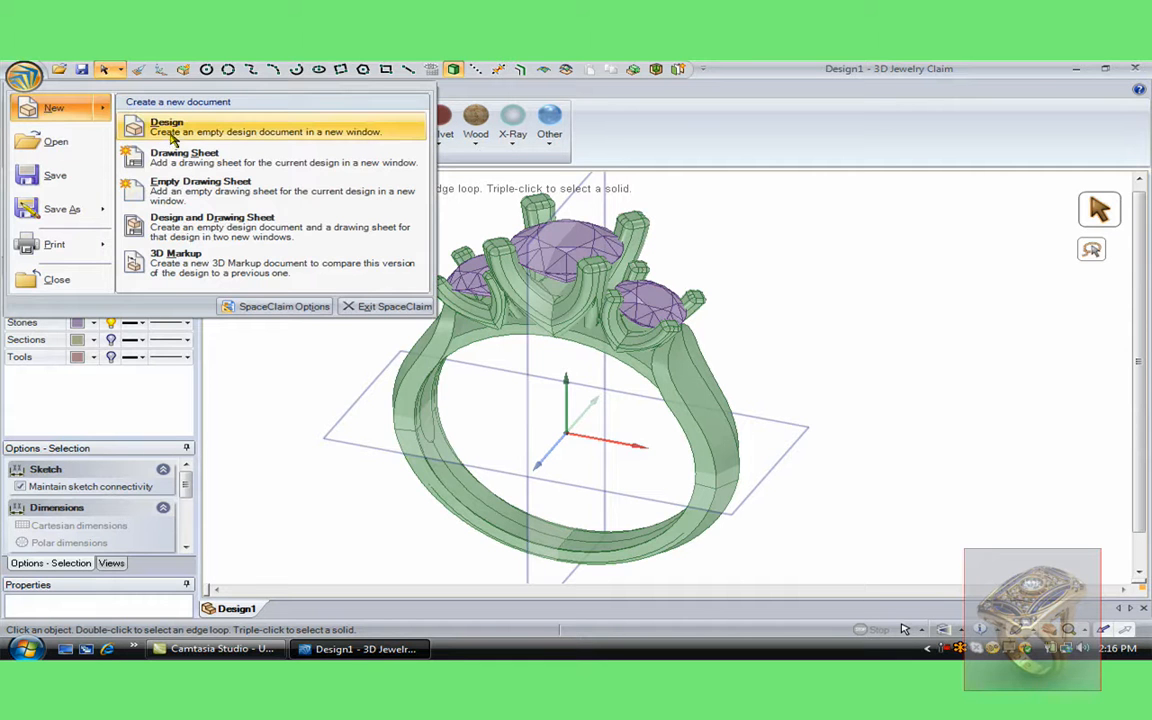
click(168, 128)
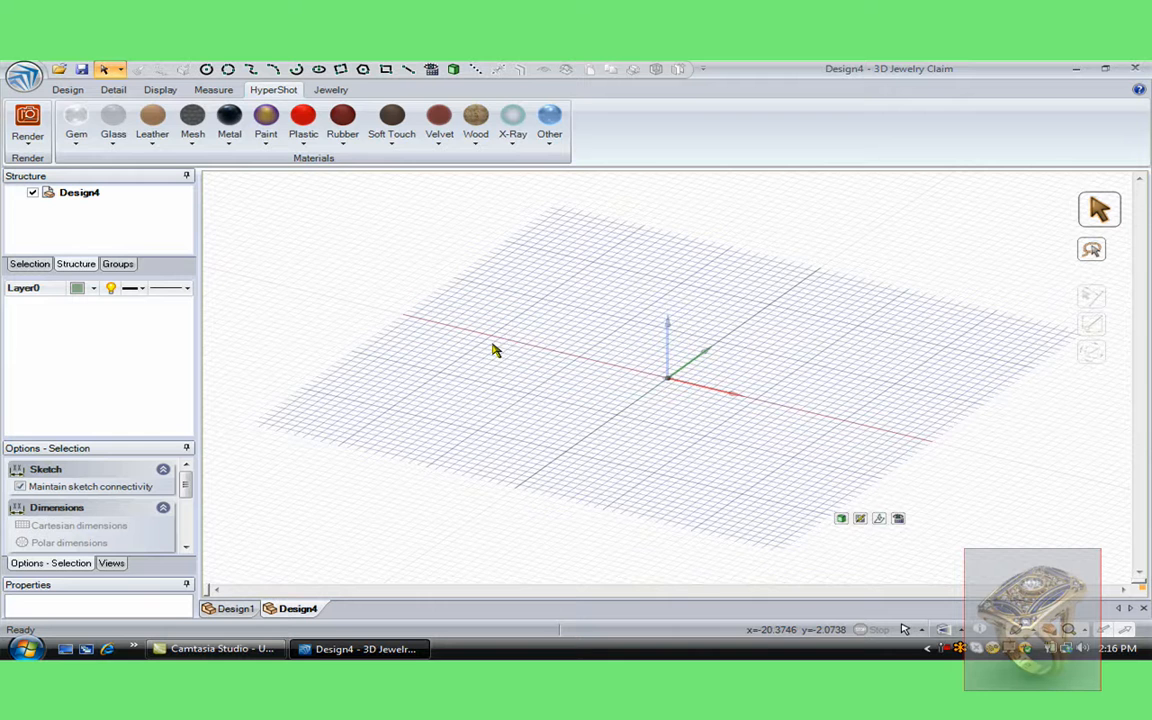
Create a ring layout with a US size 7 finger circle (17.350 mm diameter)
click(332, 88)
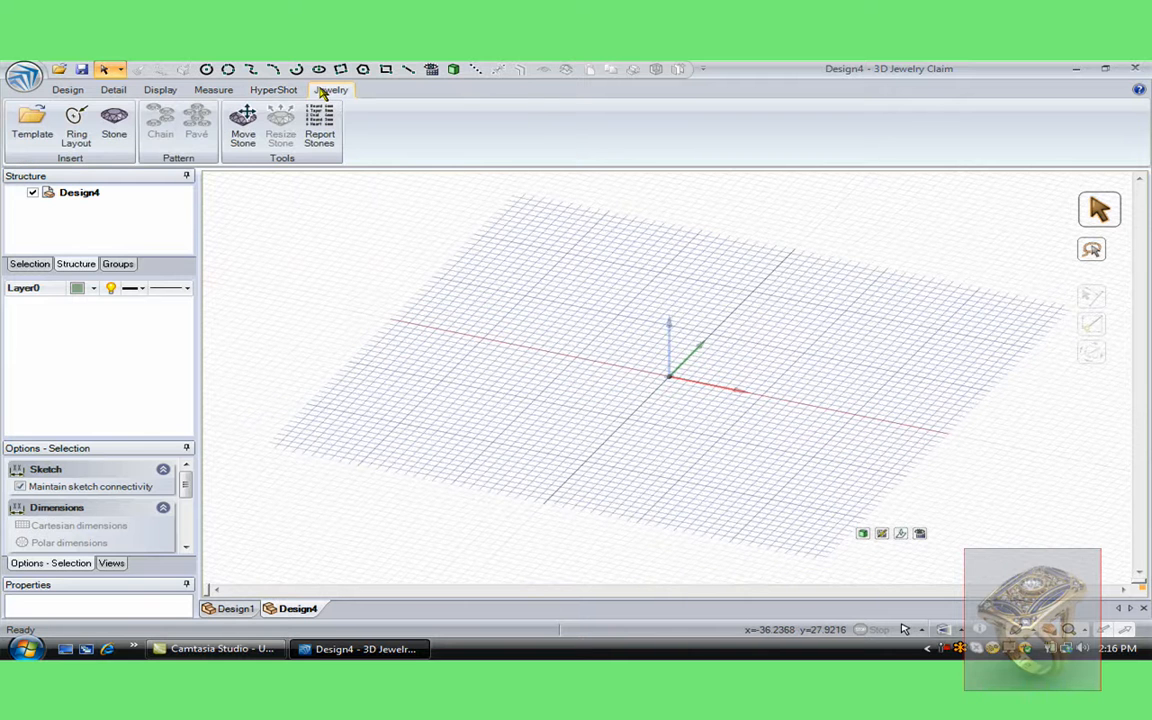
click(66, 130)
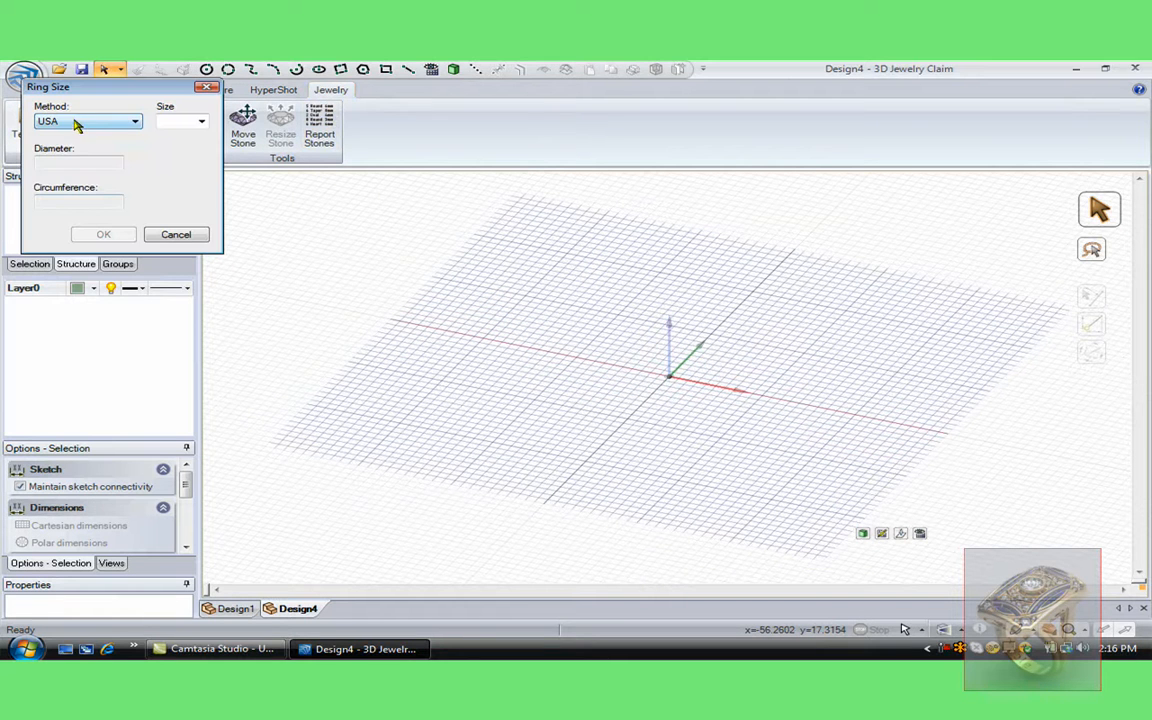
click(200, 122)
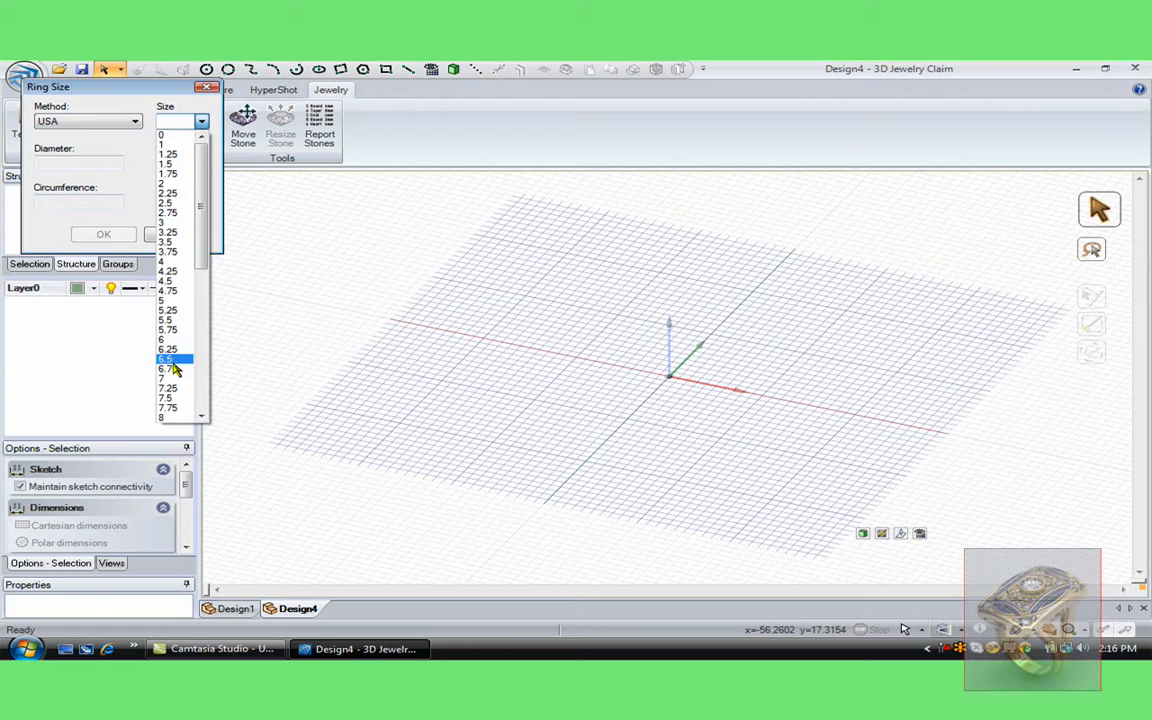
click(168, 376)
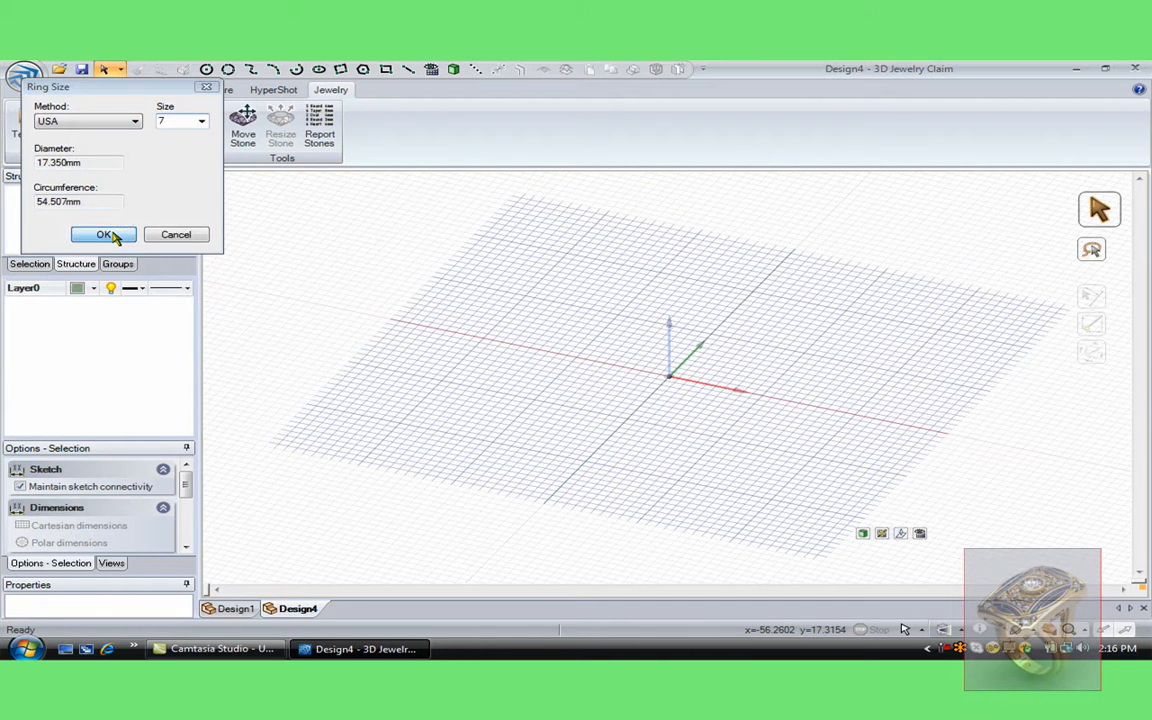
click(102, 234)
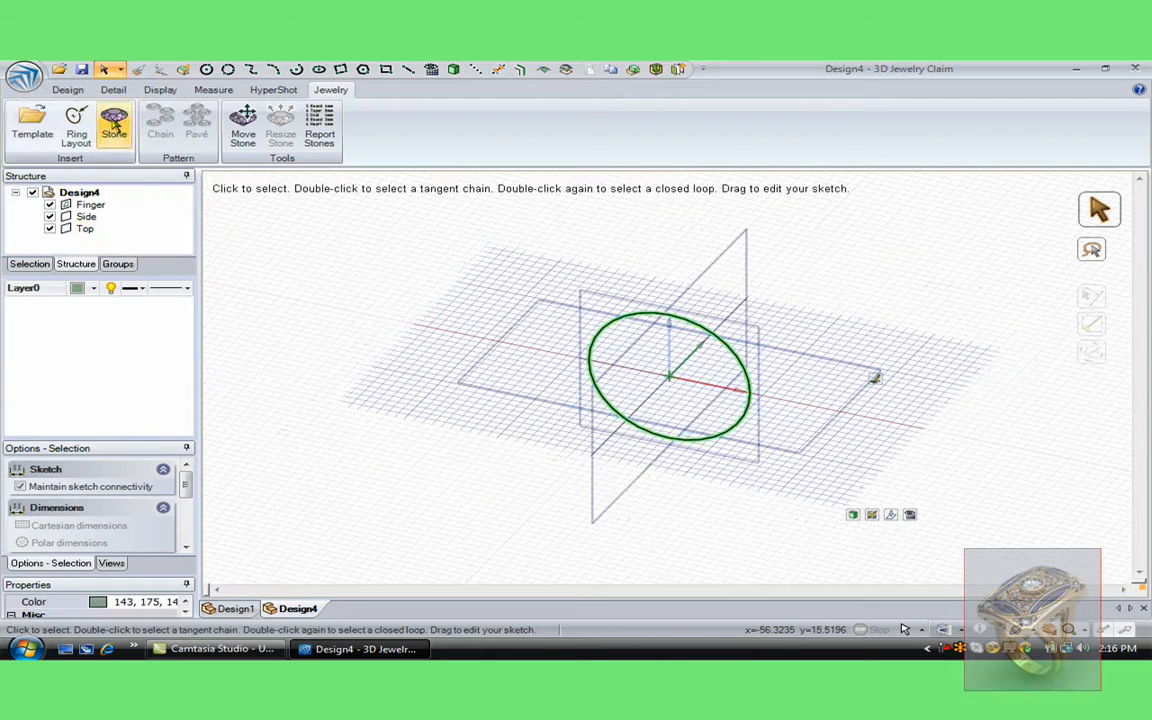
Insert a 6.5 mm faceted round stone at the centre of the finger circle
click(114, 124)
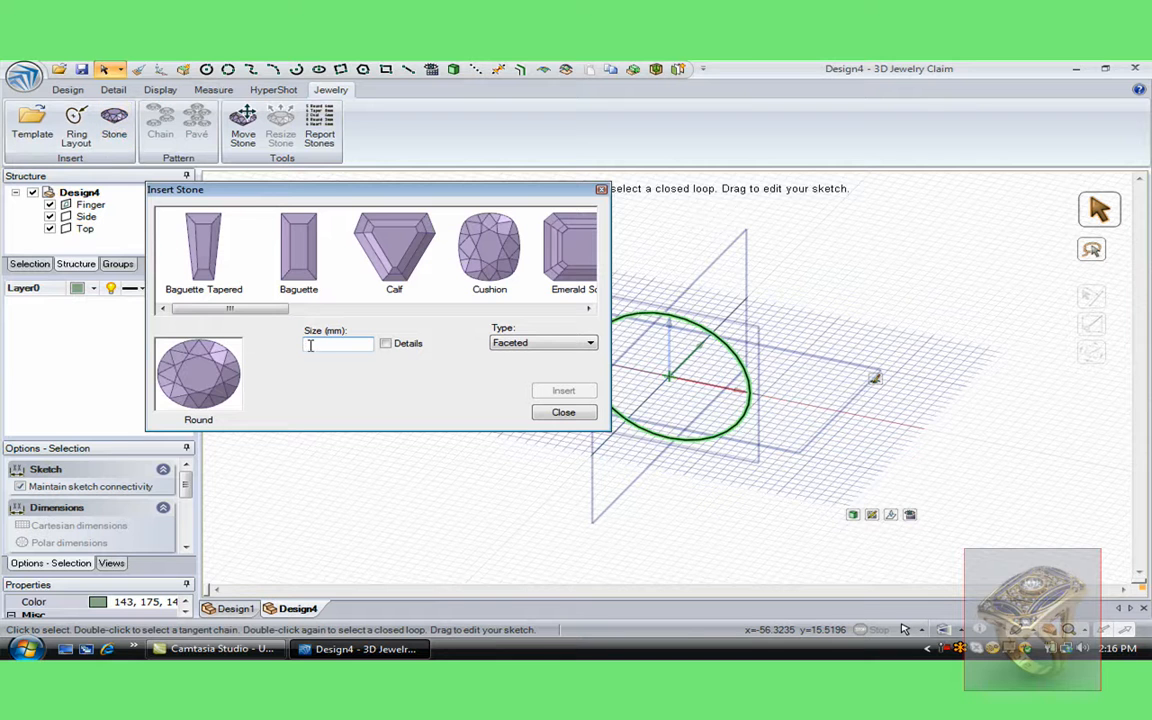
text(9)
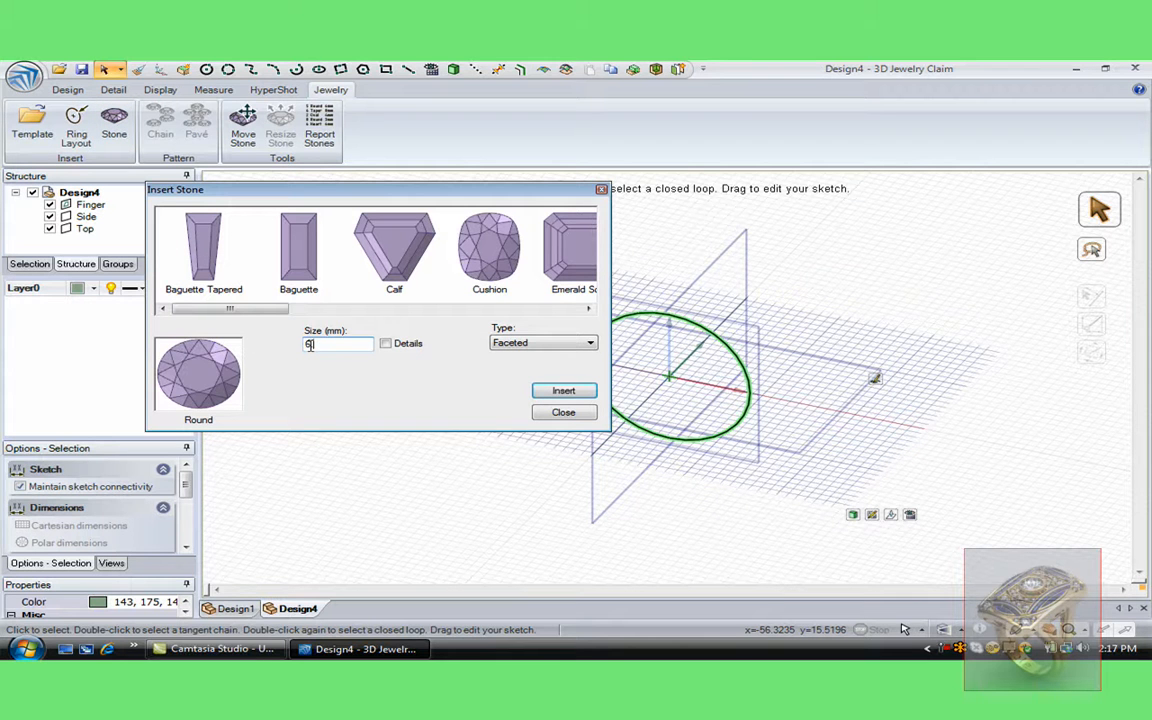
click(564, 390)
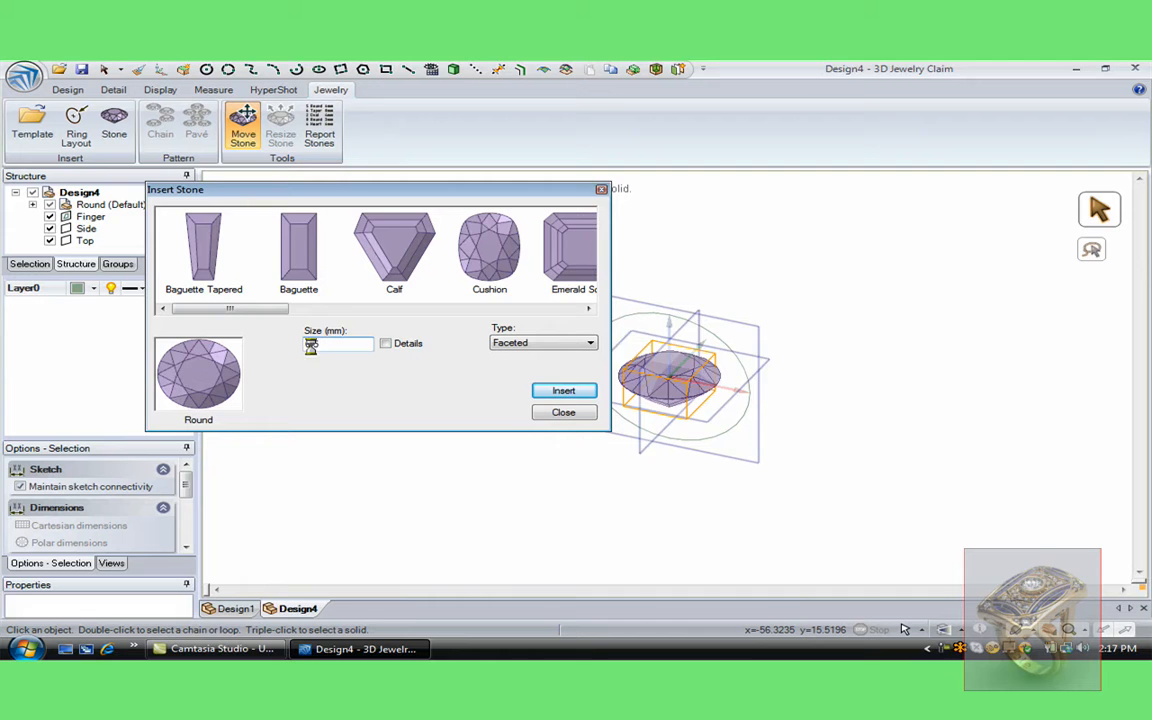
click(564, 390)
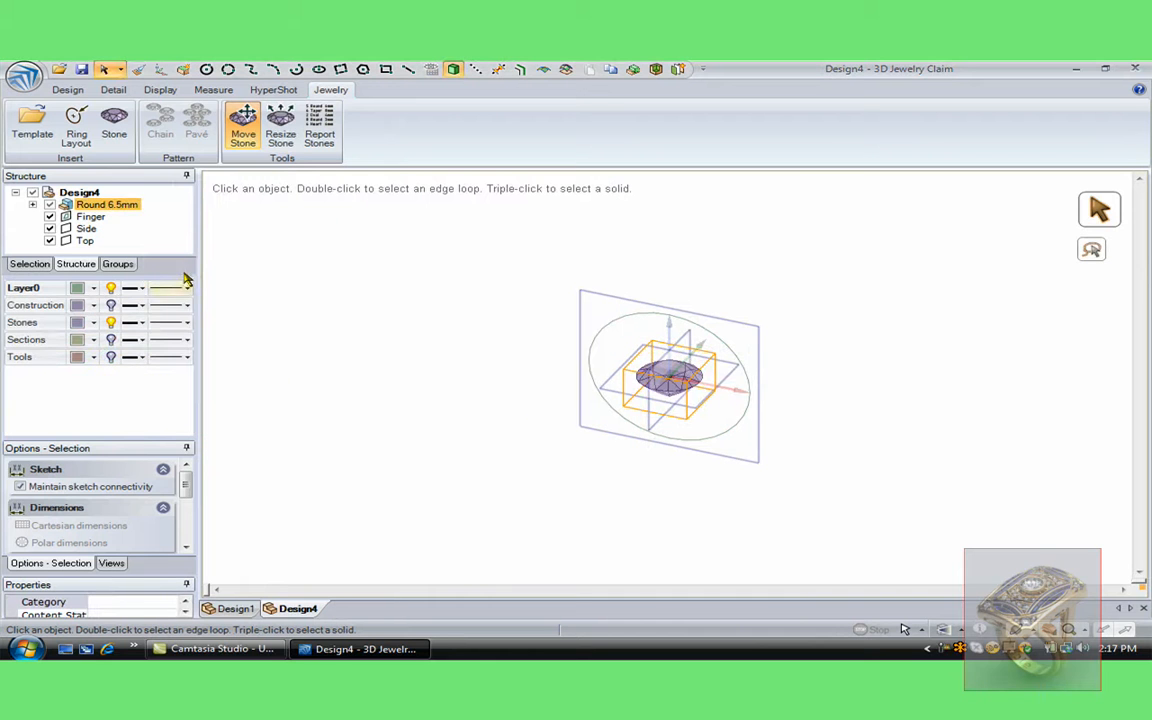
Insert Head 69 from the Heads templates and move head and stone to the ring top
click(32, 124)
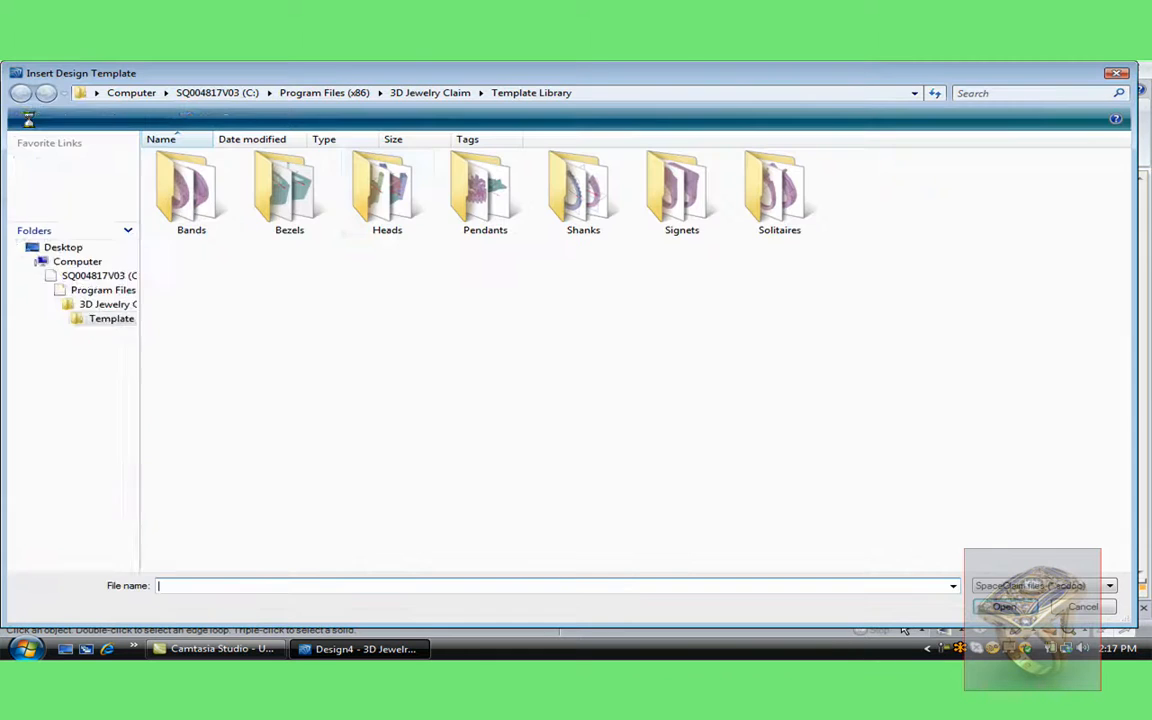
double_click(388, 184)
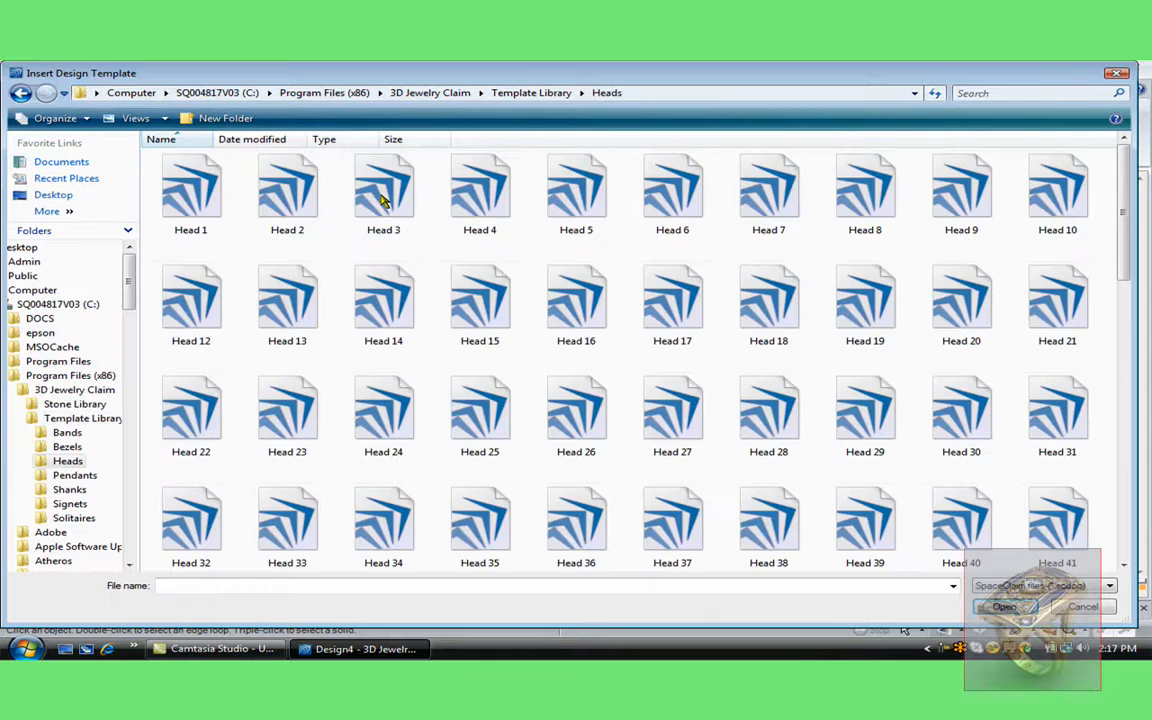
scroll(down, 3)
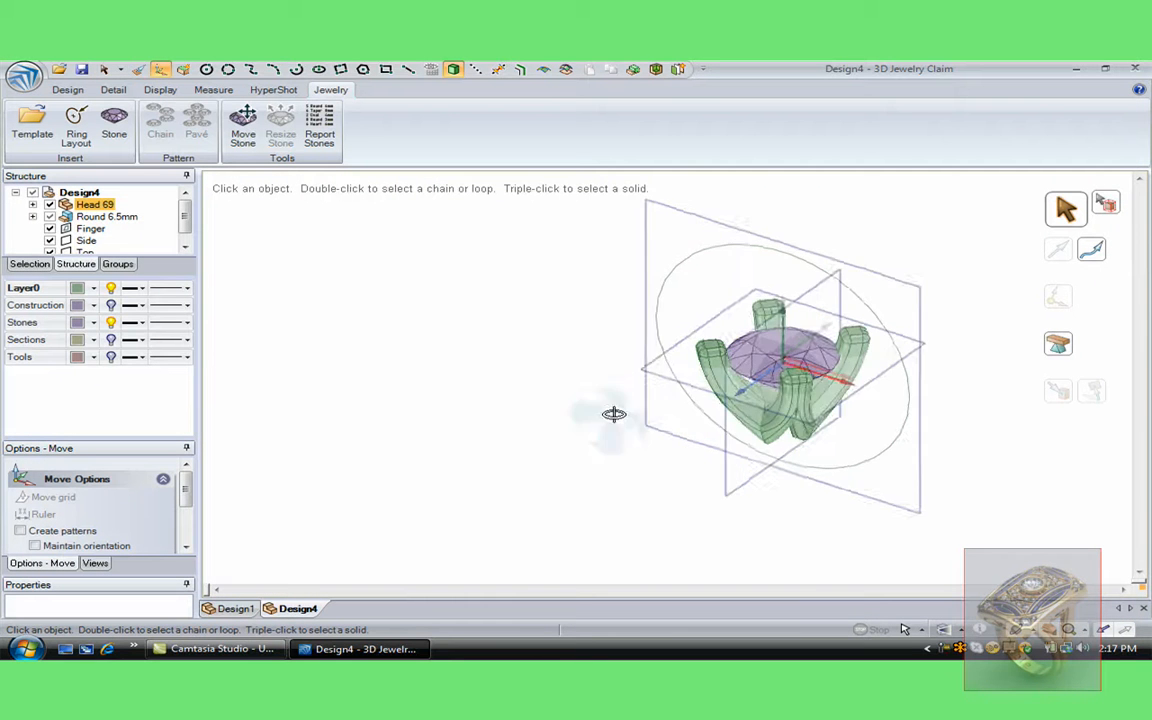
drag(612, 414, 524, 370)
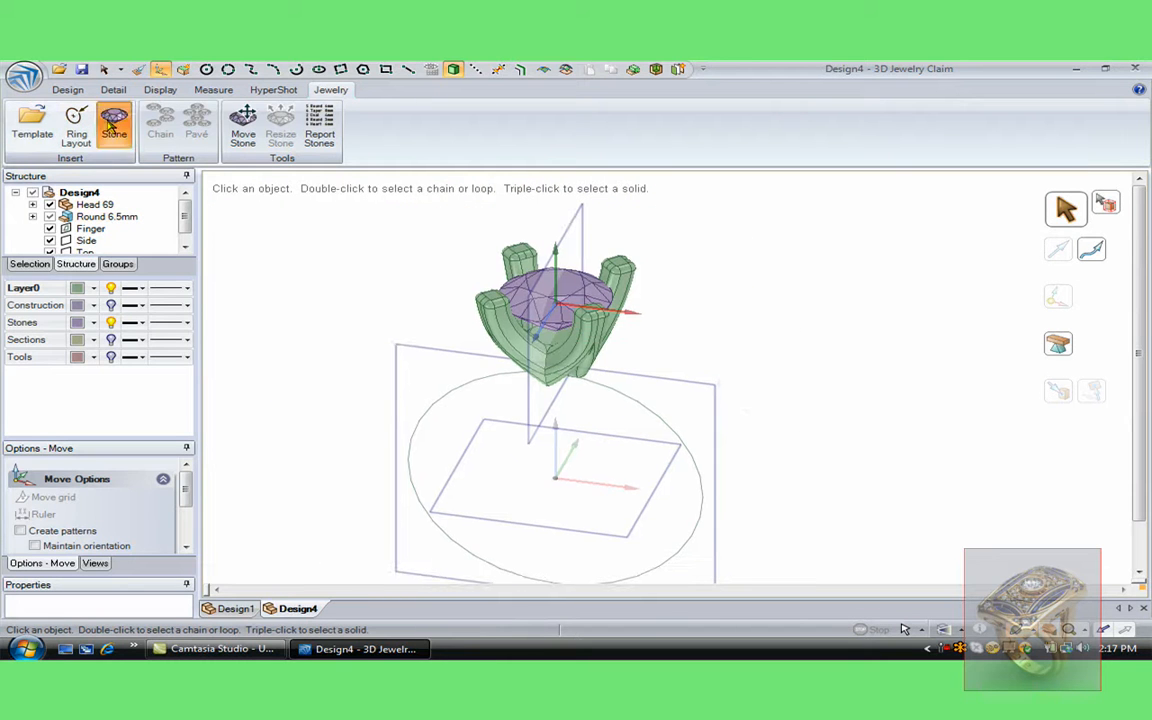
Insert a 4.5 mm faceted round side stone at the finger circle's centre
click(112, 120)
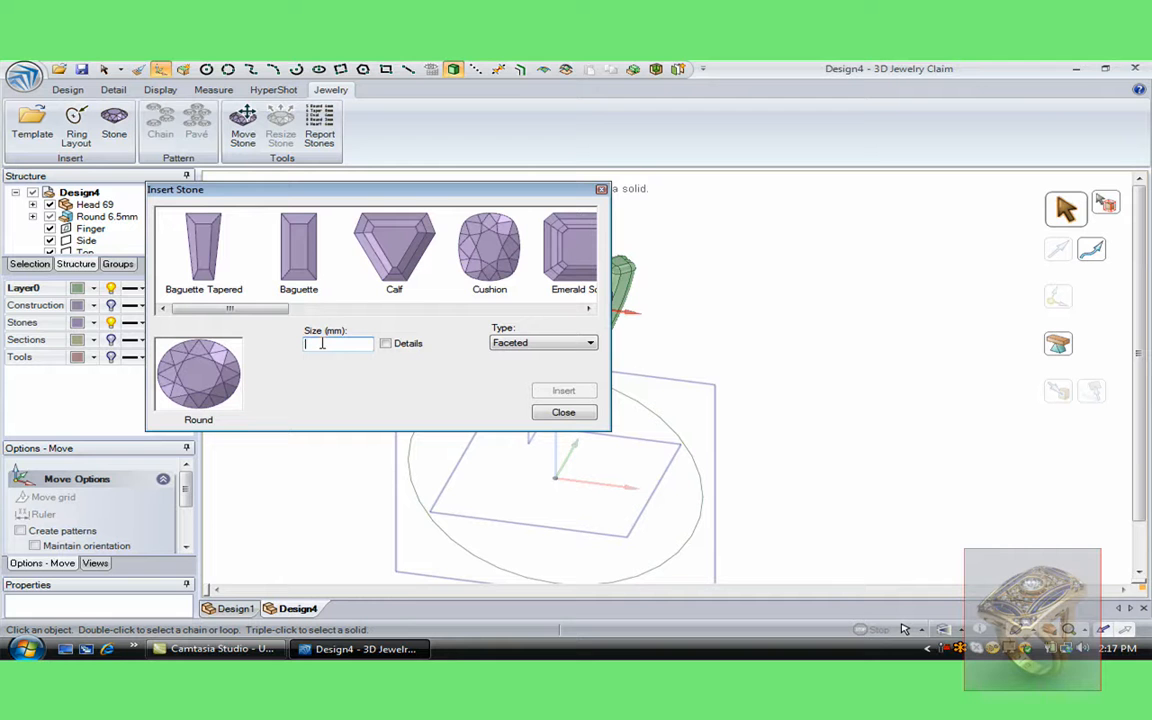
text(4.5)
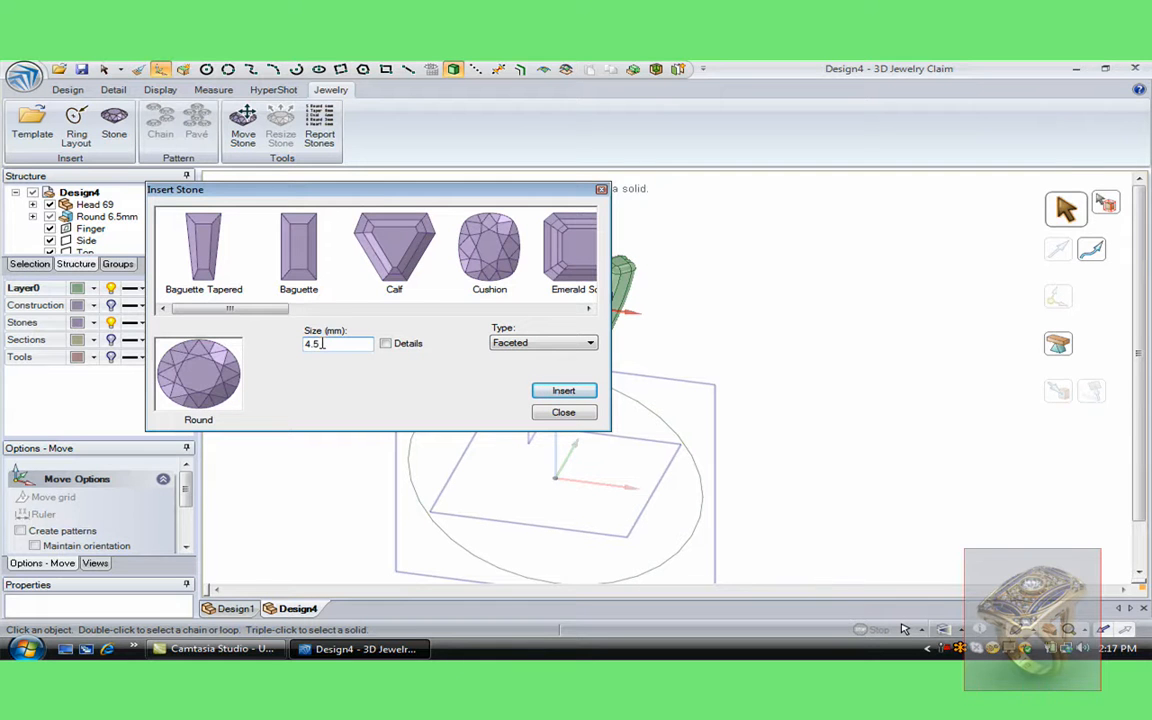
click(564, 390)
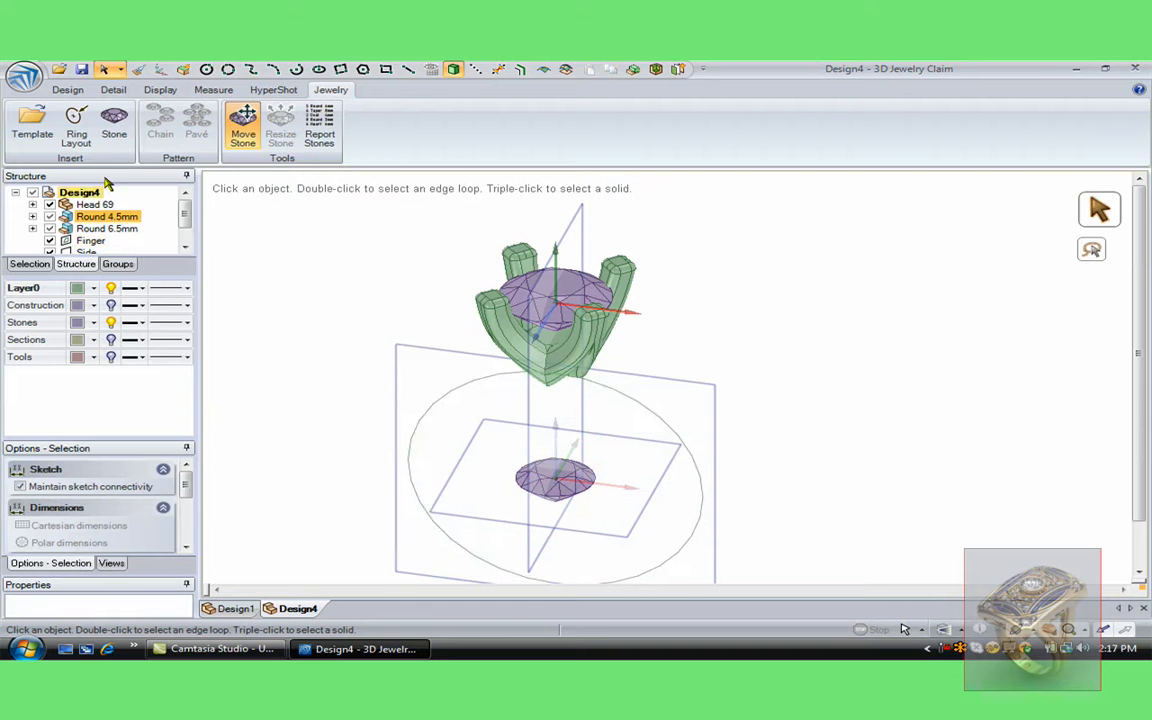
Browse the Heads template folder to insert a second Head 69 four-prong head
click(32, 120)
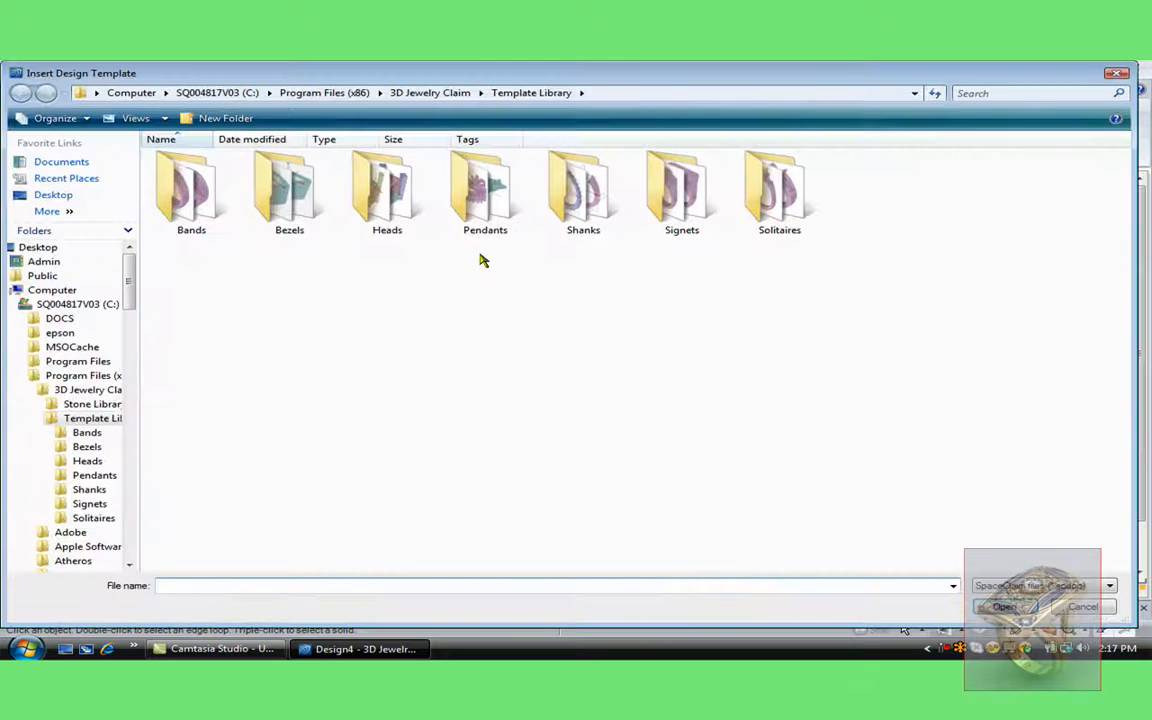
double_click(388, 190)
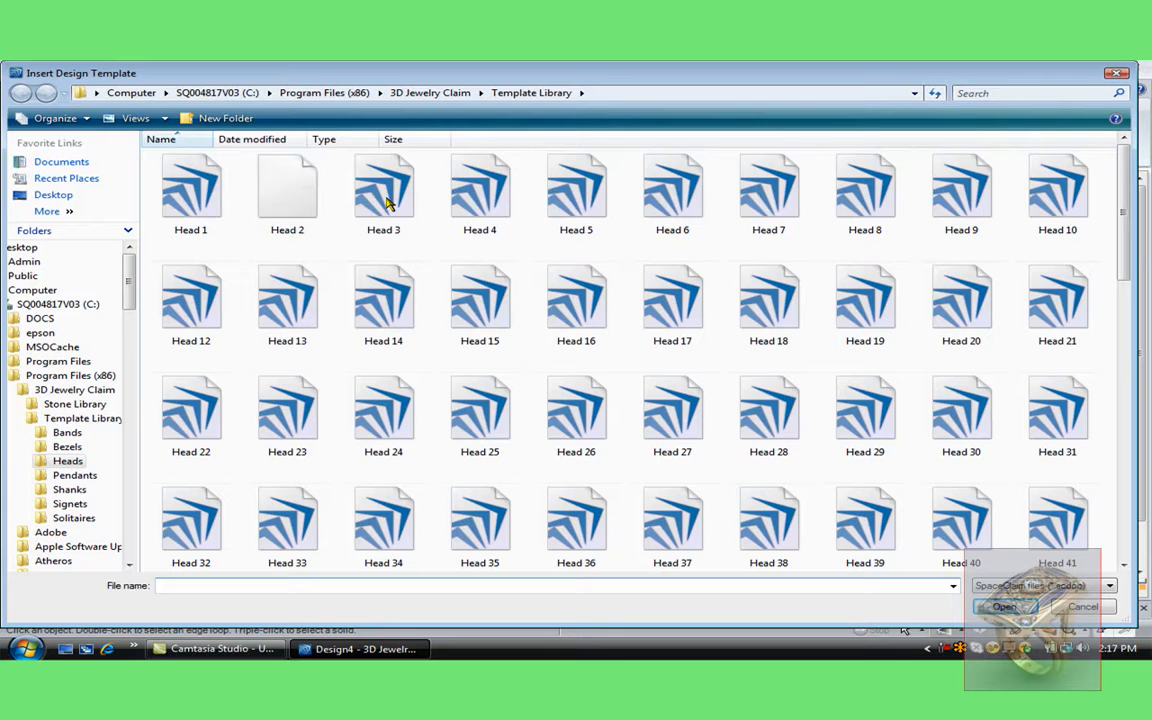
scroll(down, 3)
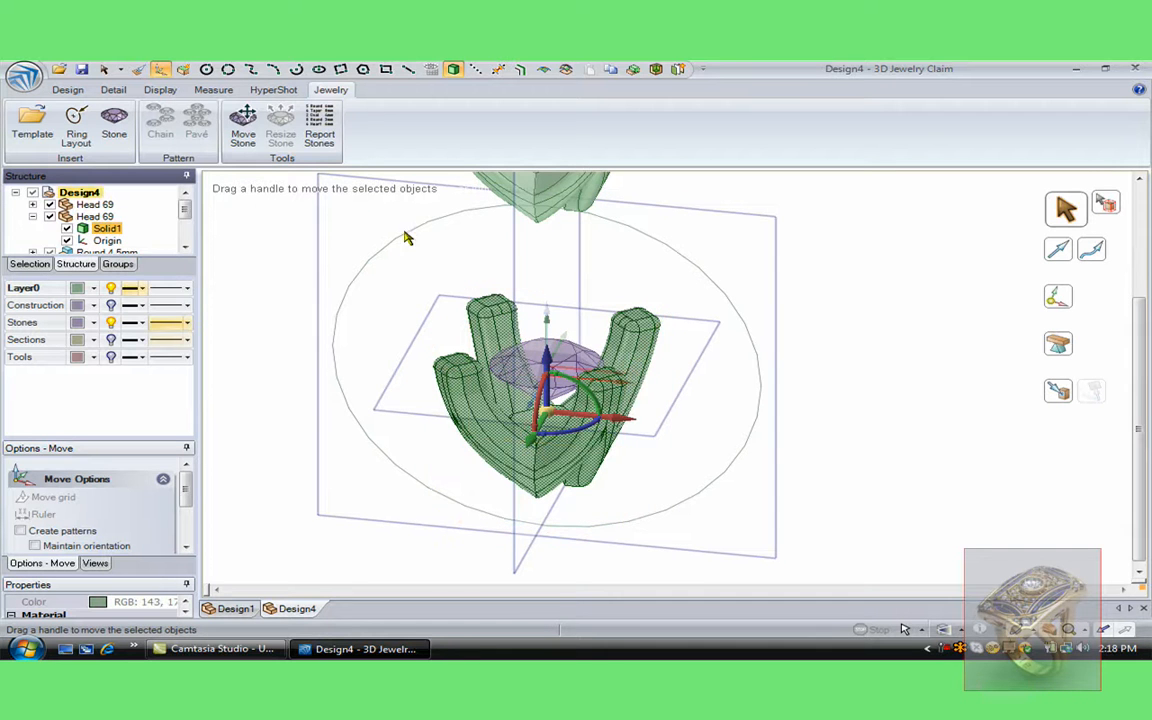
Start a Pull edit from the Design tools to scale the second Head 69 down
click(64, 88)
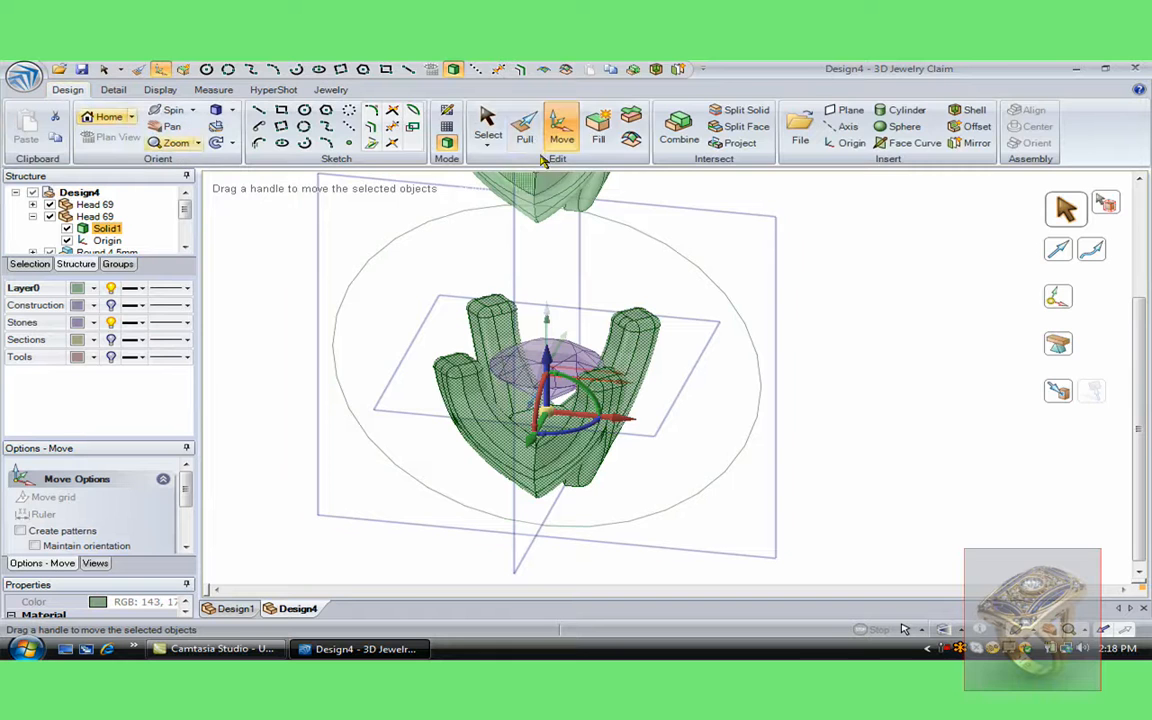
click(524, 124)
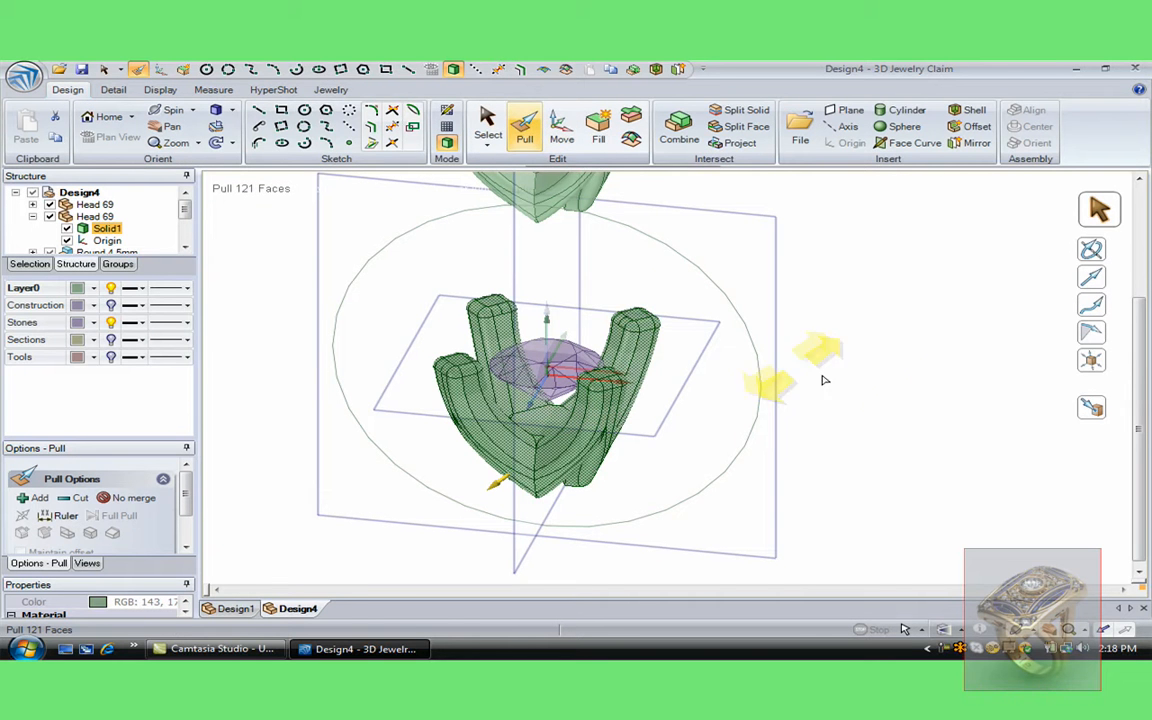
mouse_move(1092, 364)
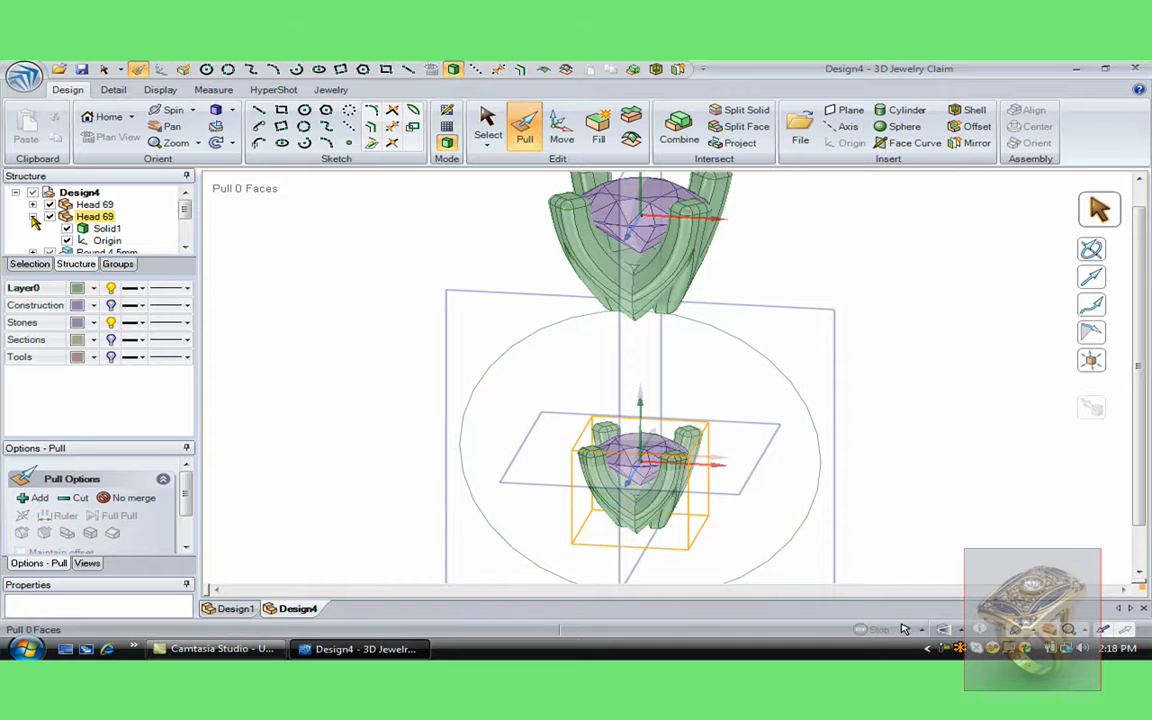
Select the small Head 69 with its Round 4.5mm stone and move them beside the centre head
click(32, 216)
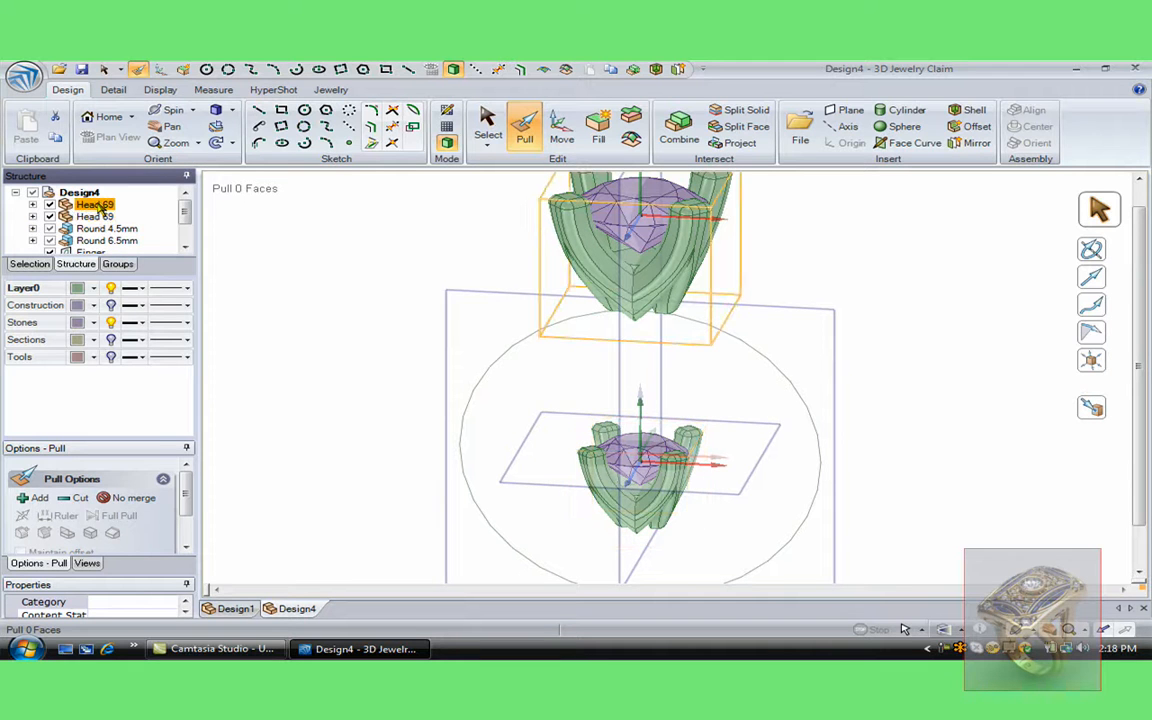
click(94, 216)
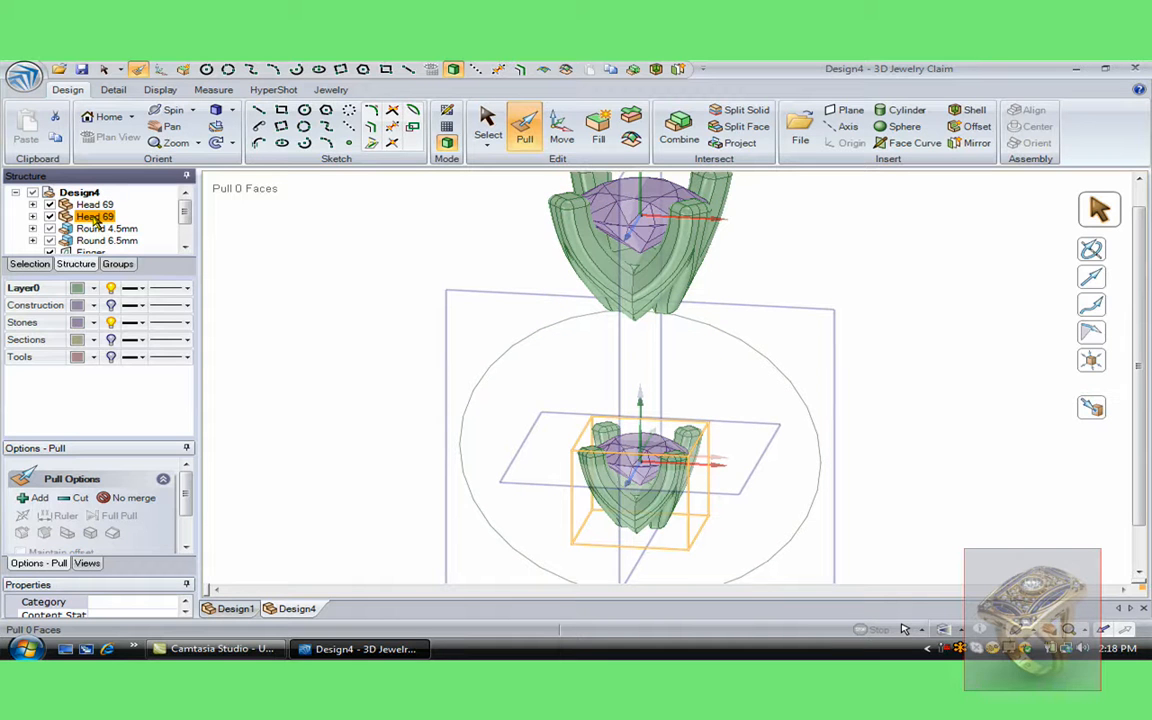
click(106, 228)
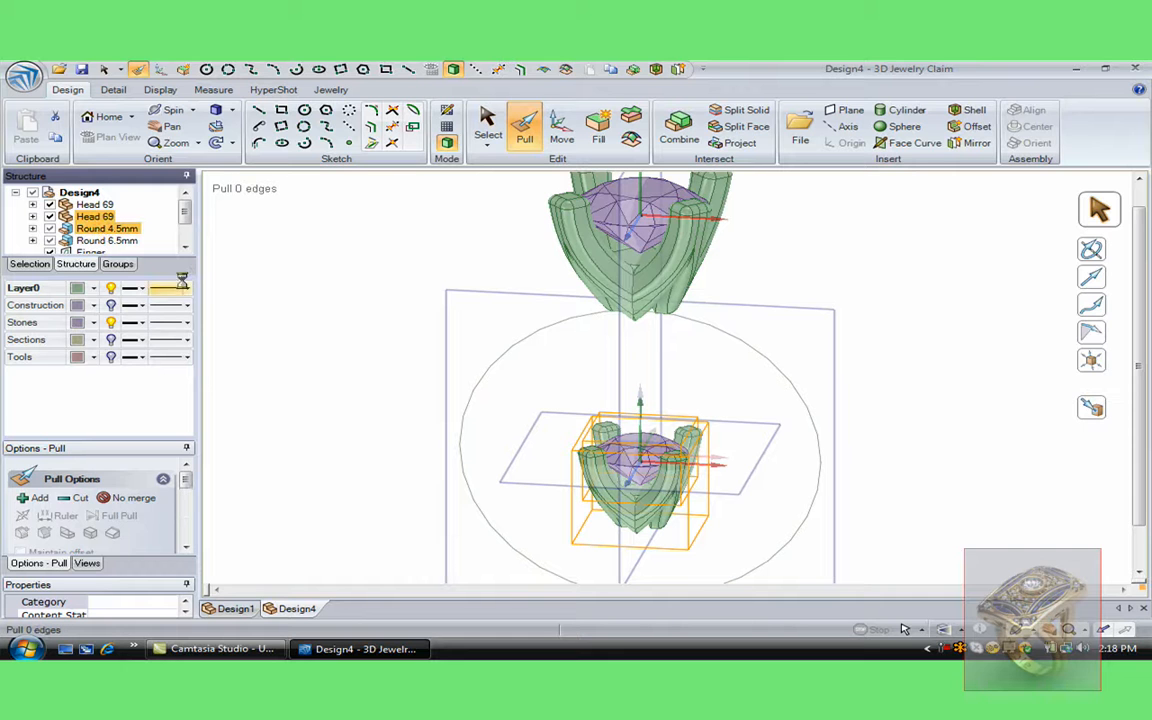
click(560, 124)
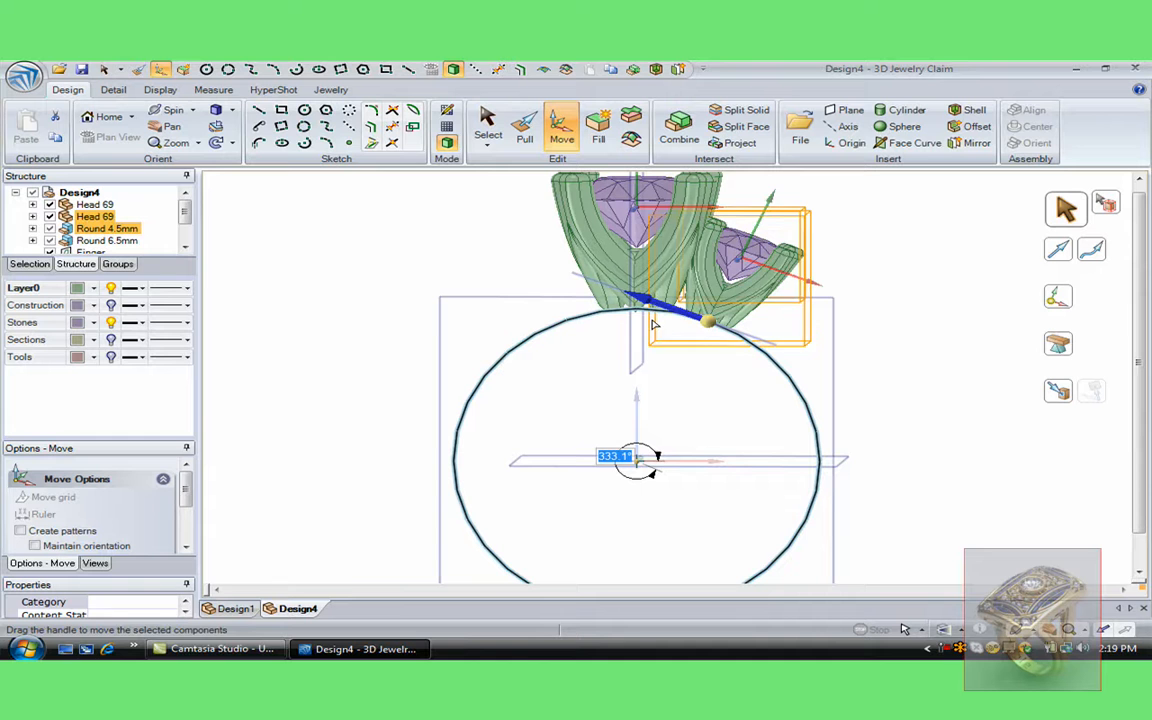
drag(704, 320, 710, 318)
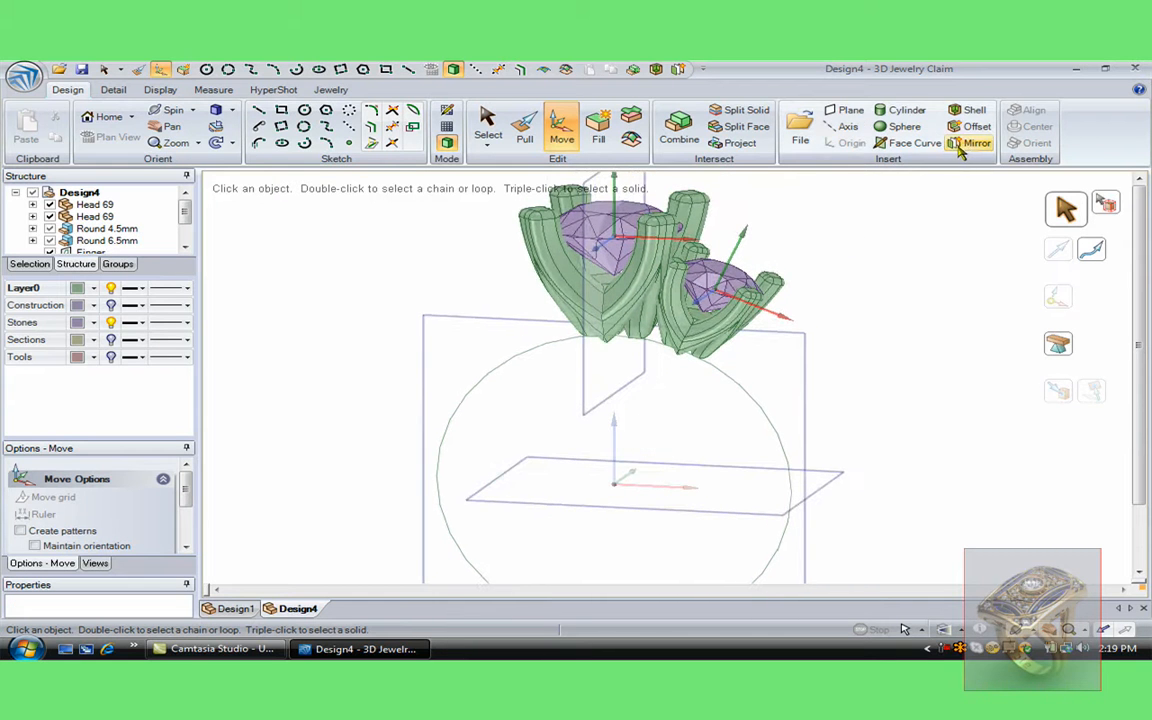
Mirror the side head and stone across the centre plane to flank the centre head
click(972, 142)
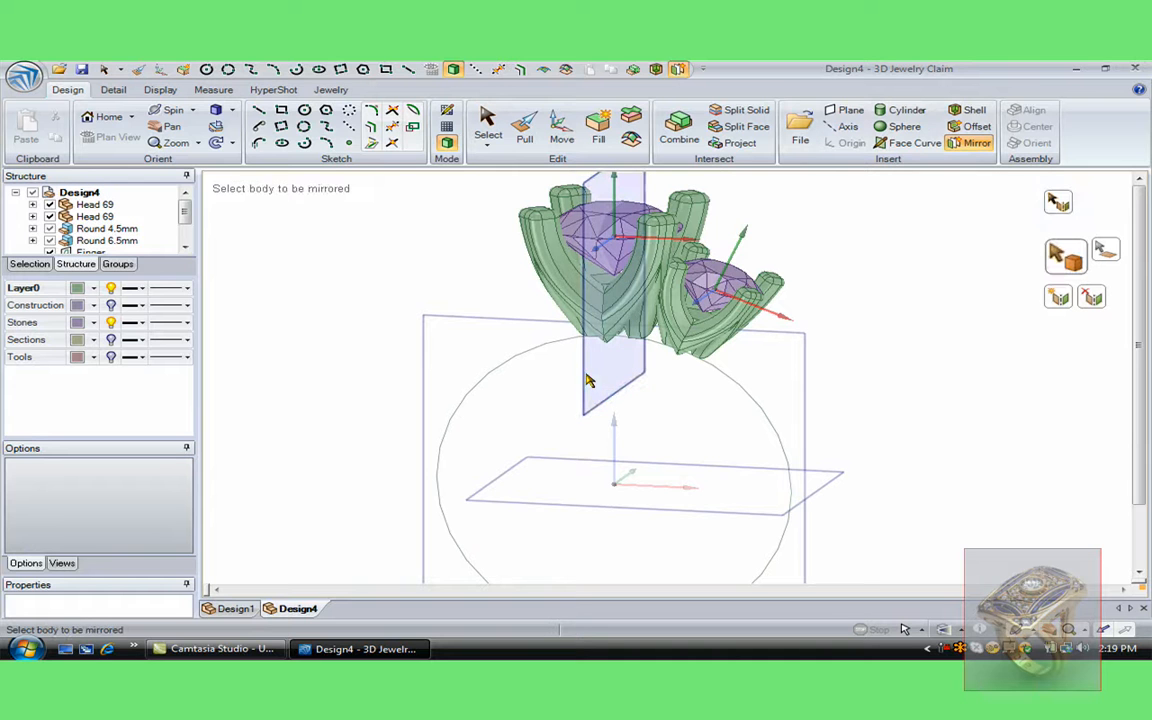
click(104, 228)
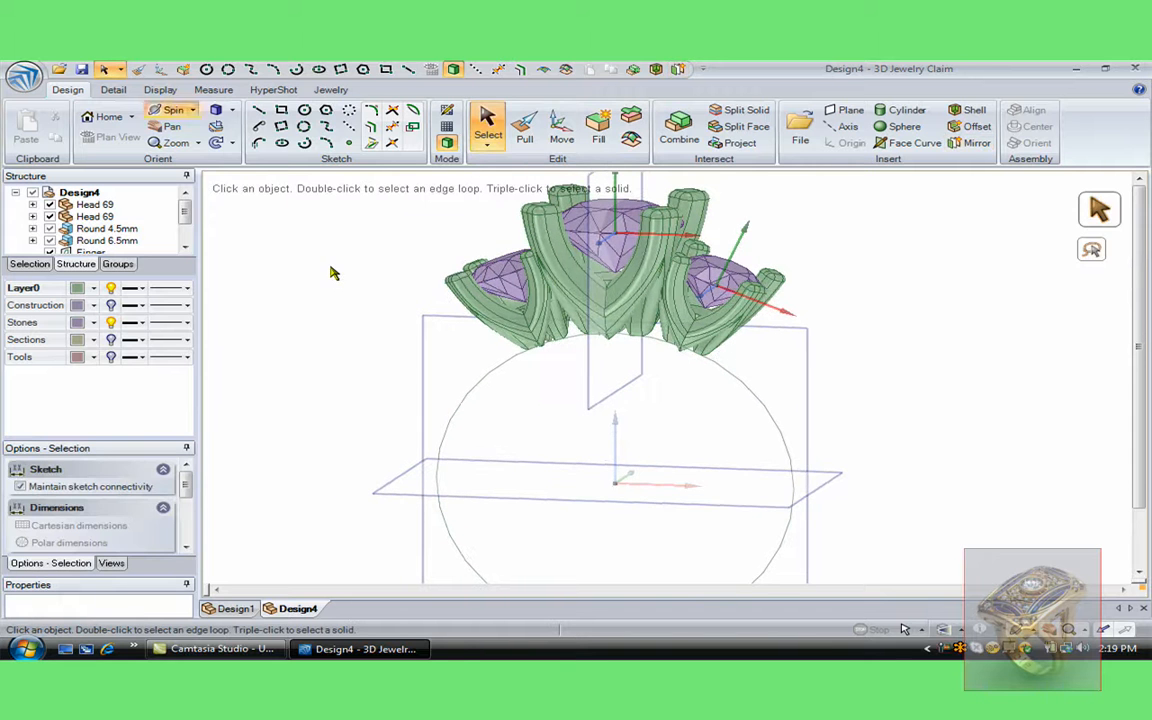
click(330, 88)
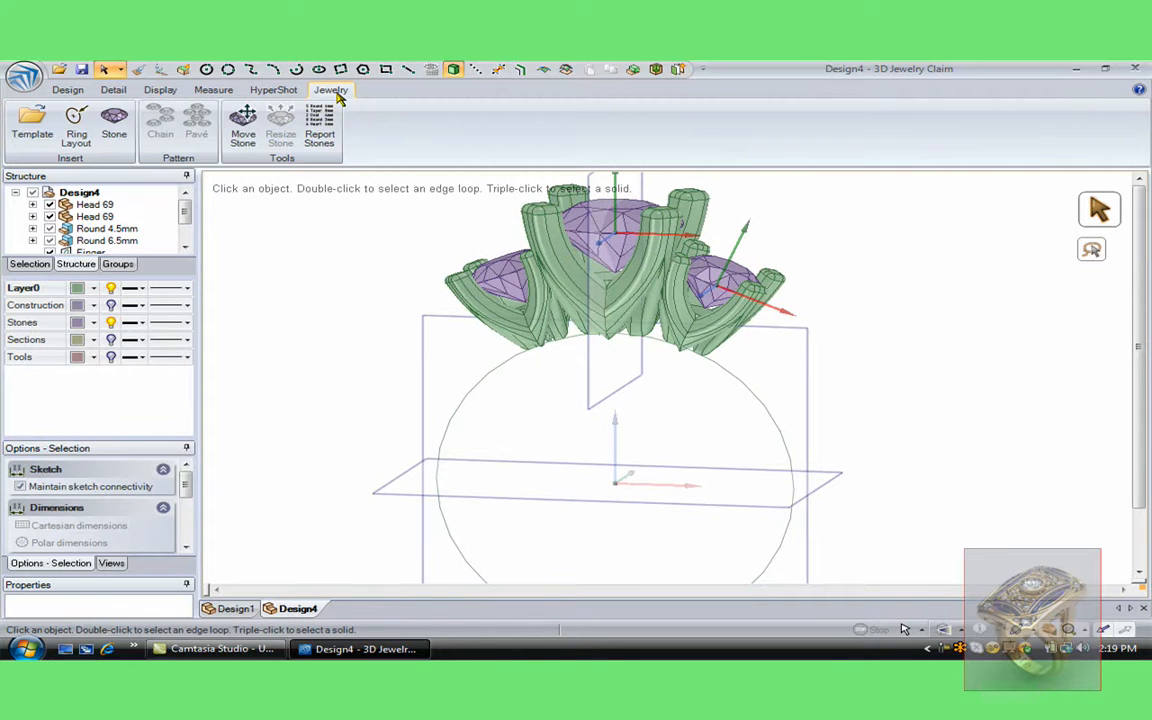
Insert the Shank 71 band from the Shanks template folder beneath the three heads
click(32, 128)
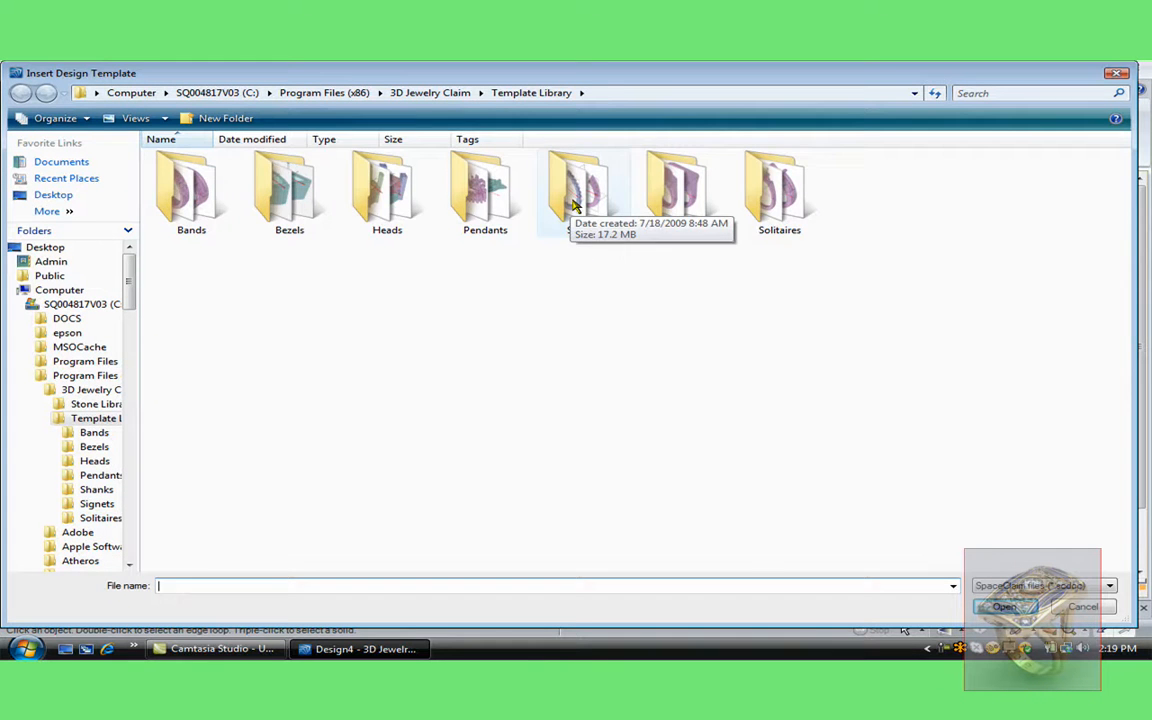
double_click(576, 184)
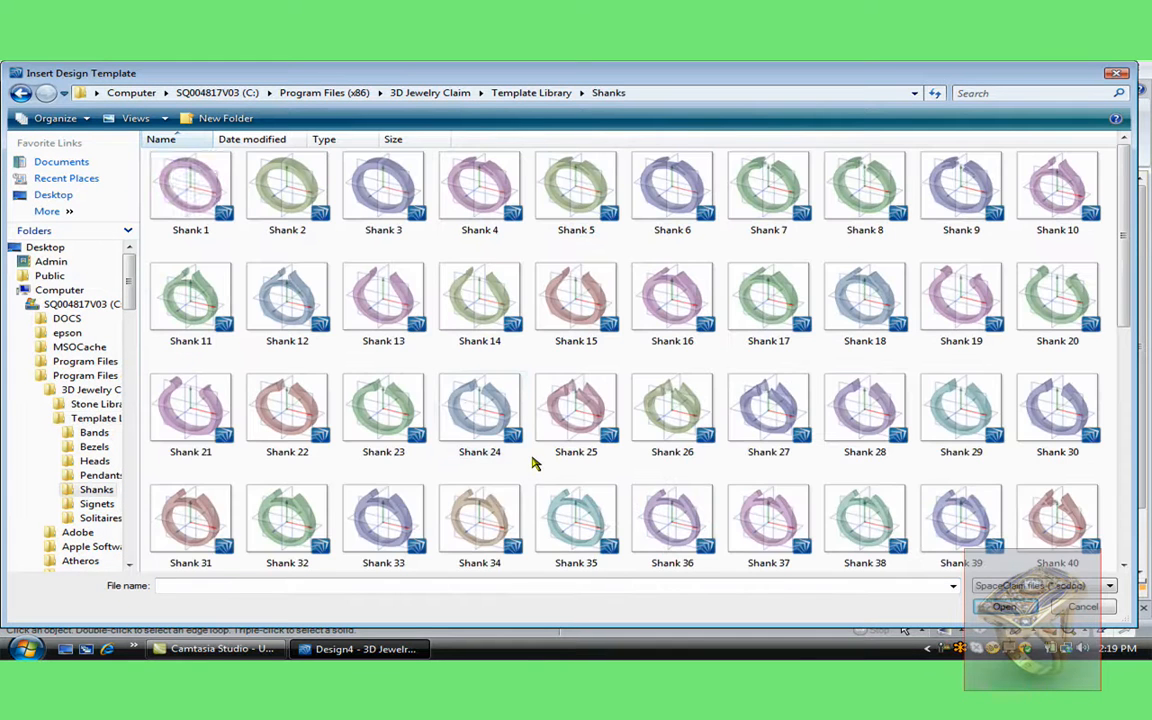
scroll(down, 3)
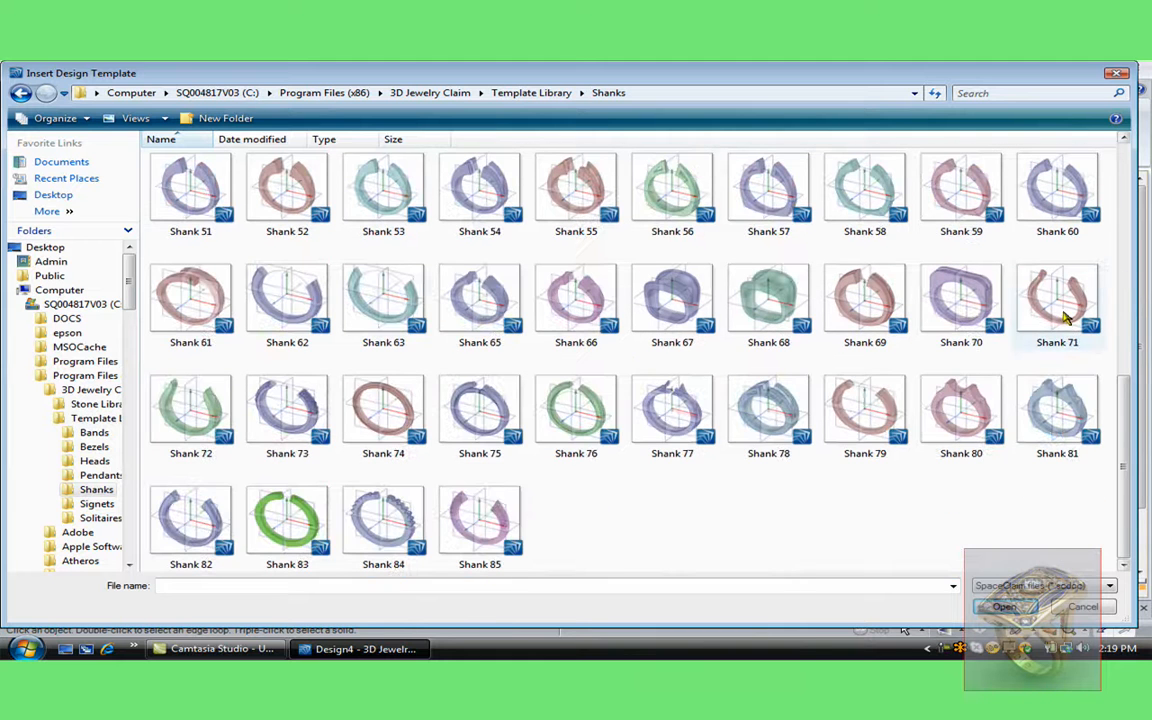
click(1084, 608)
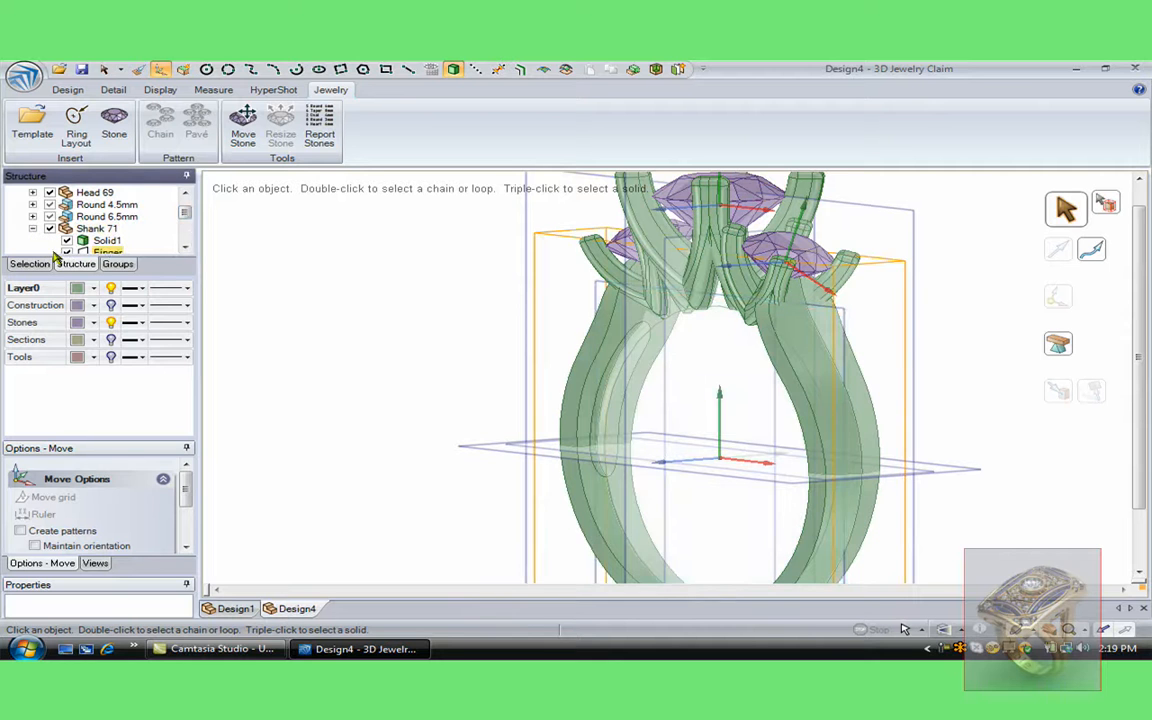
Move Shank 71 upward so its top meets the undersides of the three heads
click(104, 240)
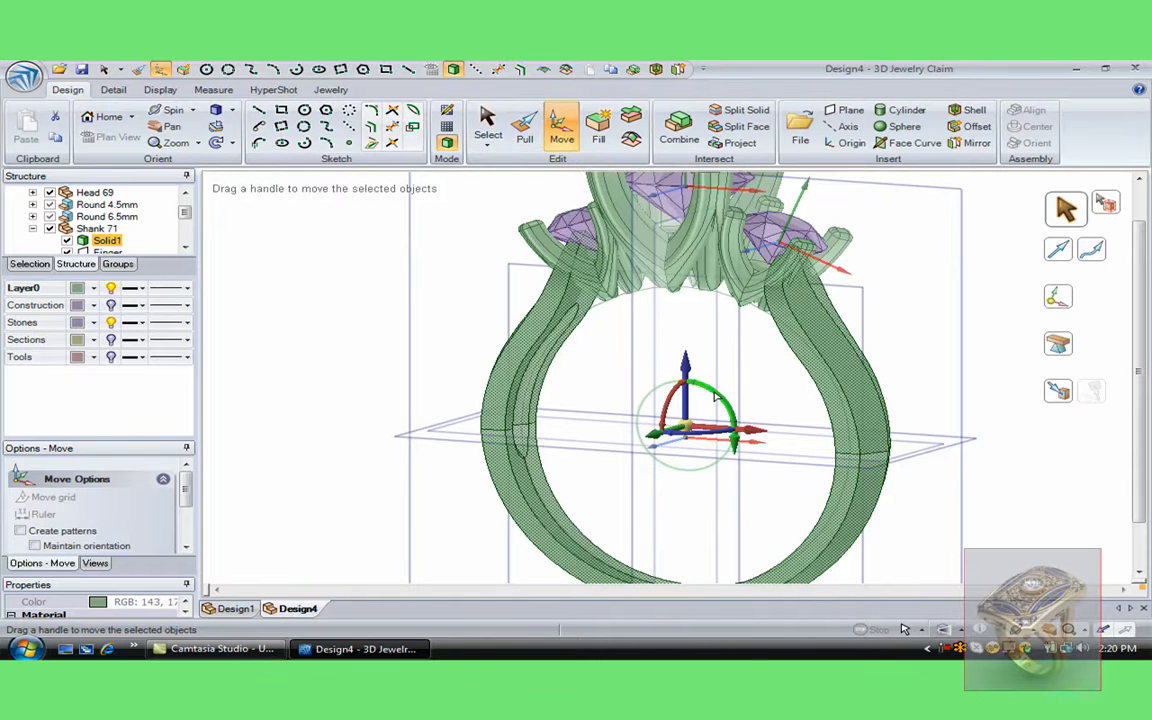
drag(684, 390, 680, 358)
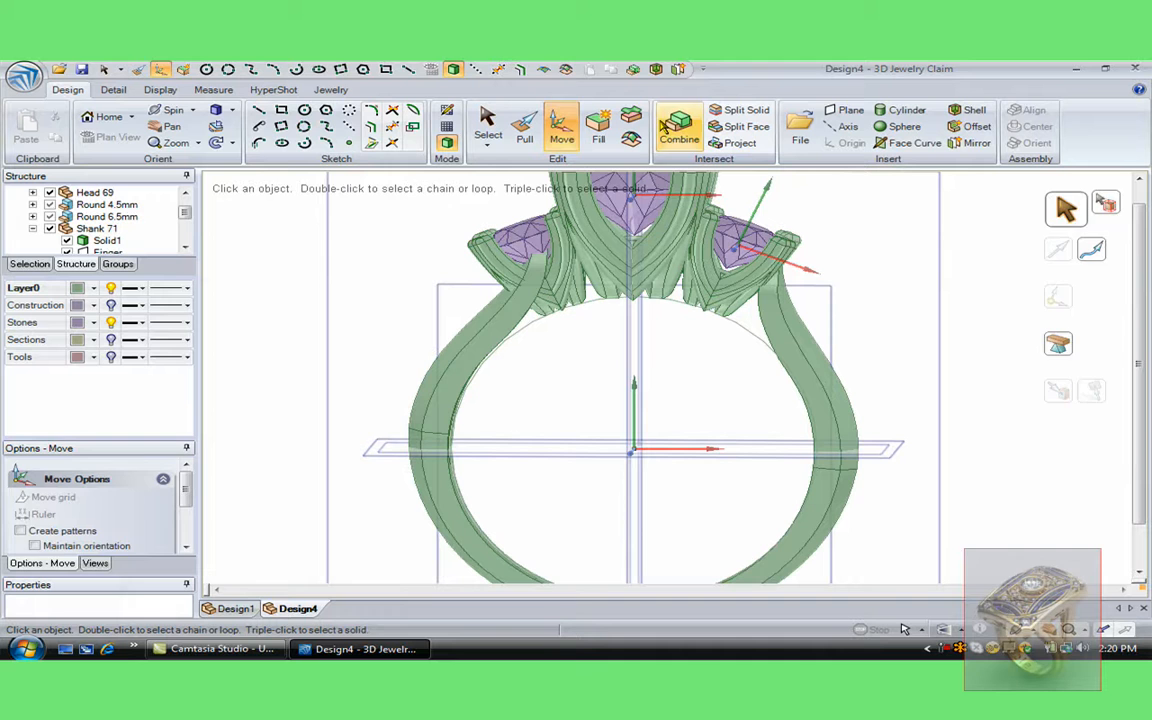
click(680, 124)
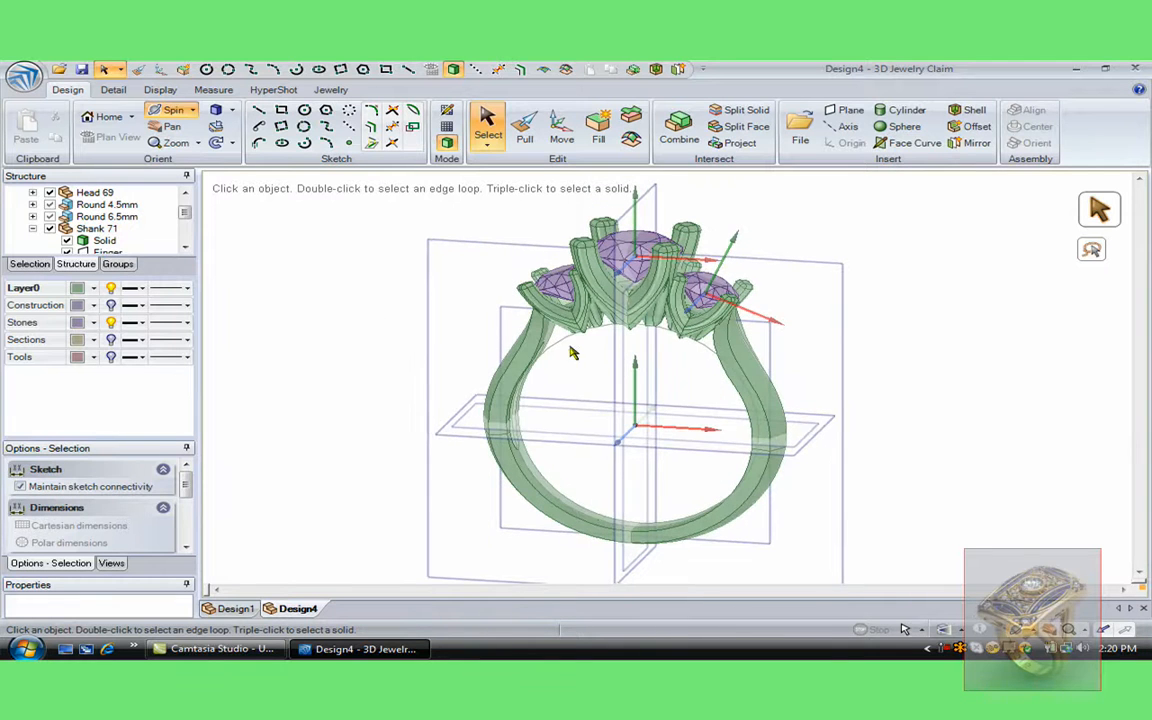
click(524, 120)
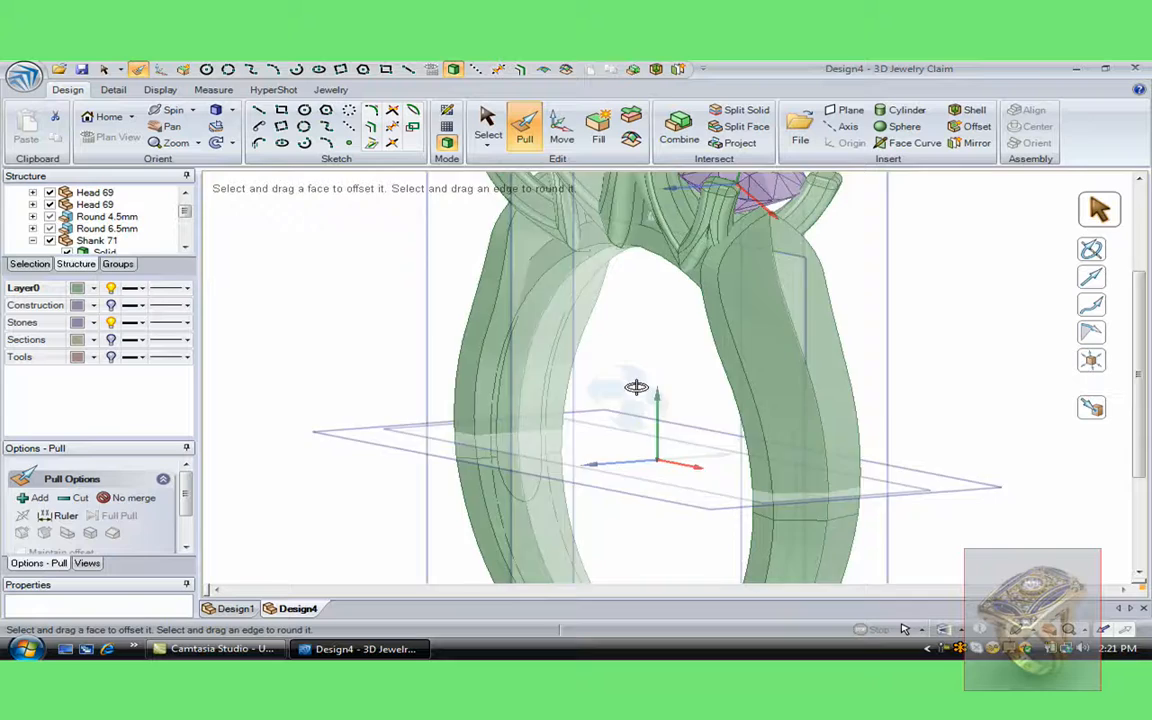
drag(636, 388, 710, 470)
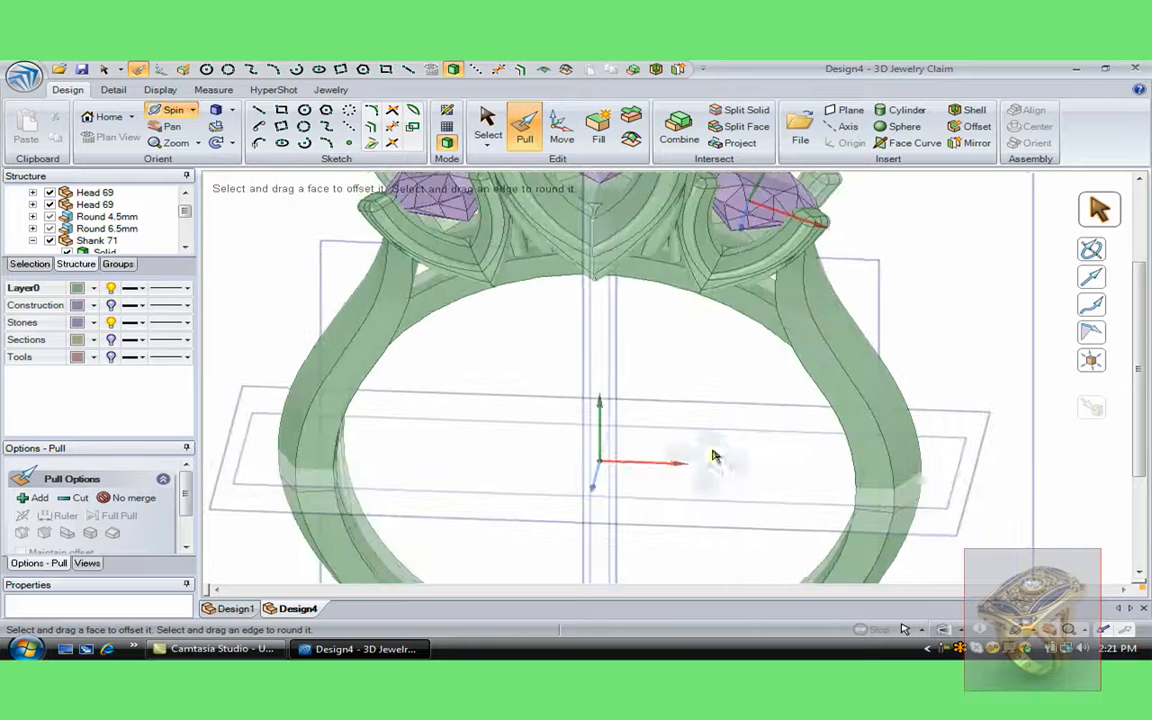
drag(716, 456, 976, 454)
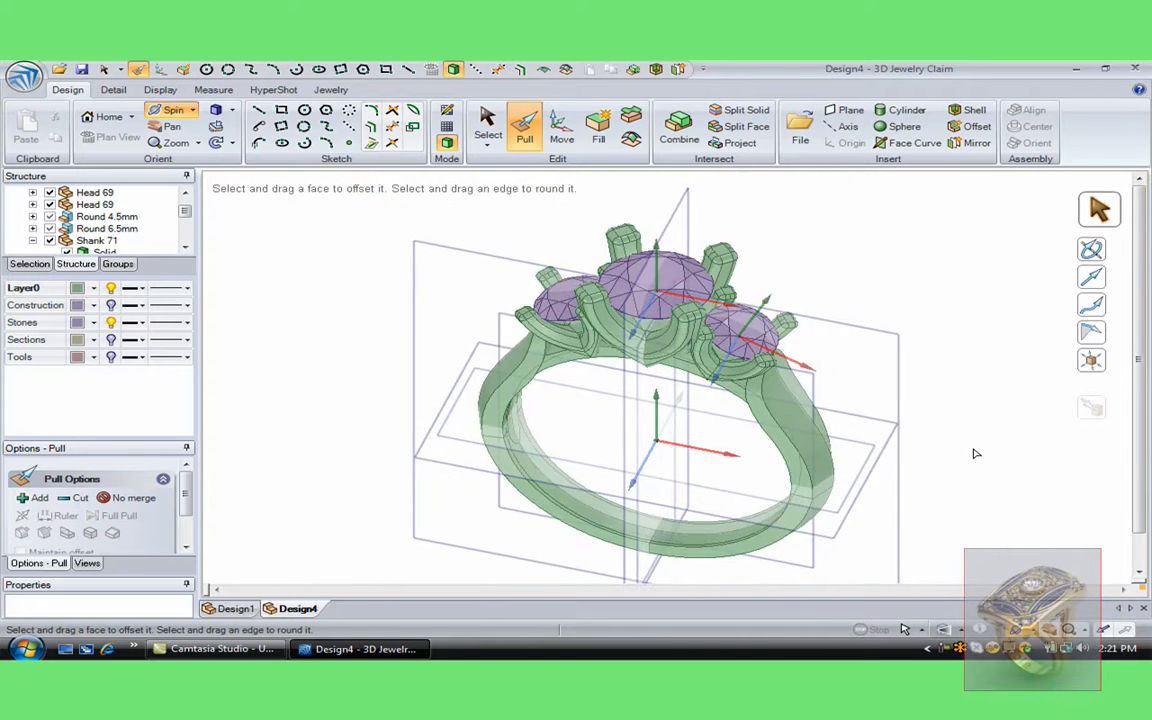